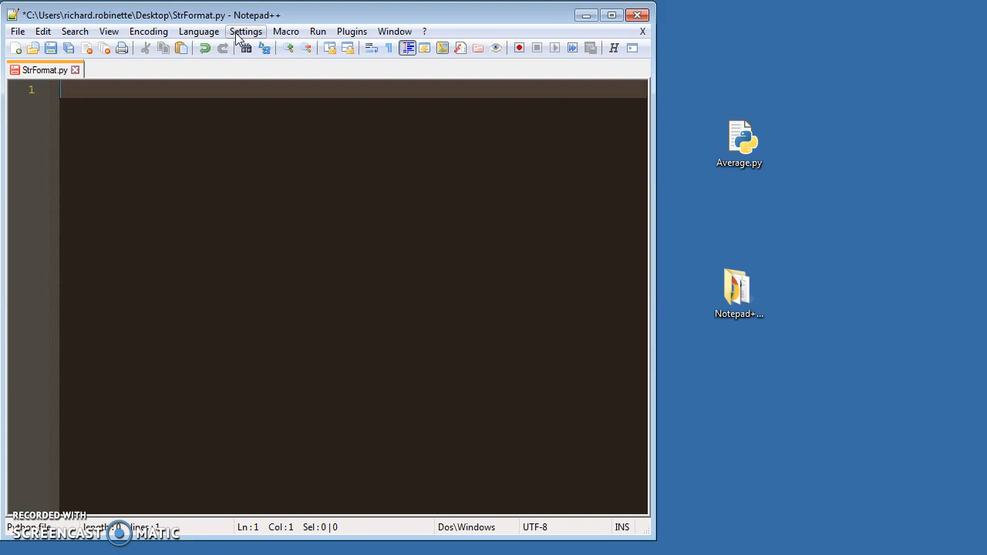
pyautogui.moveTo(672, 273)
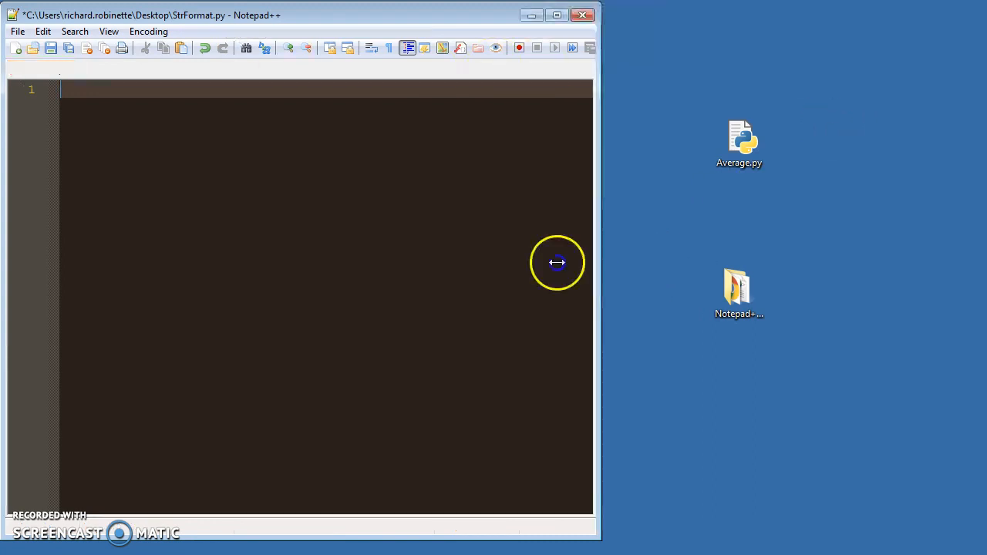
# - Drag the Notepad++ window's right edge left while the empty StrFormat.py is open
pyautogui.moveTo(594, 262); pyautogui.dragTo(561, 262)
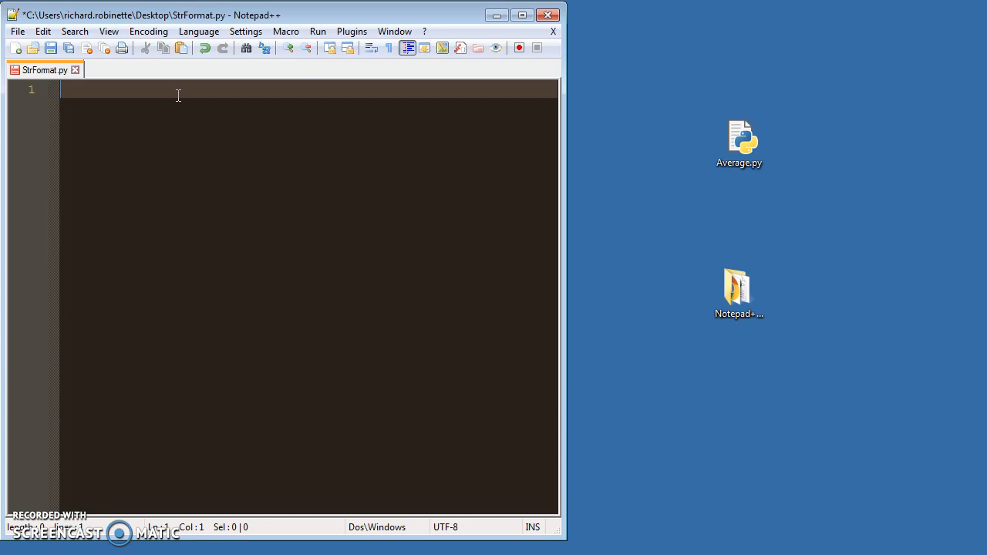
# - Write x = input("Please enter your name: ") to read the user's name
pyautogui.write('x =')
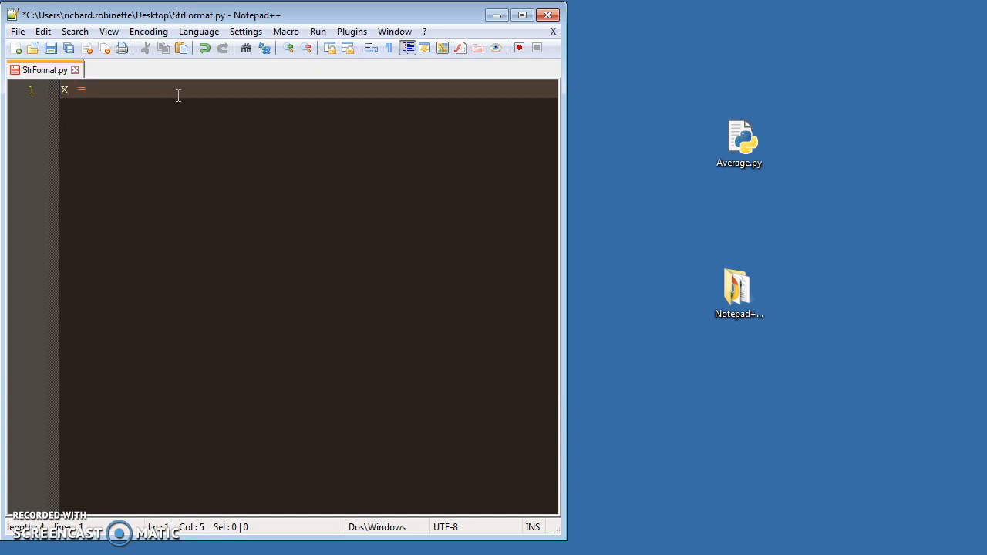
pyautogui.write('input')
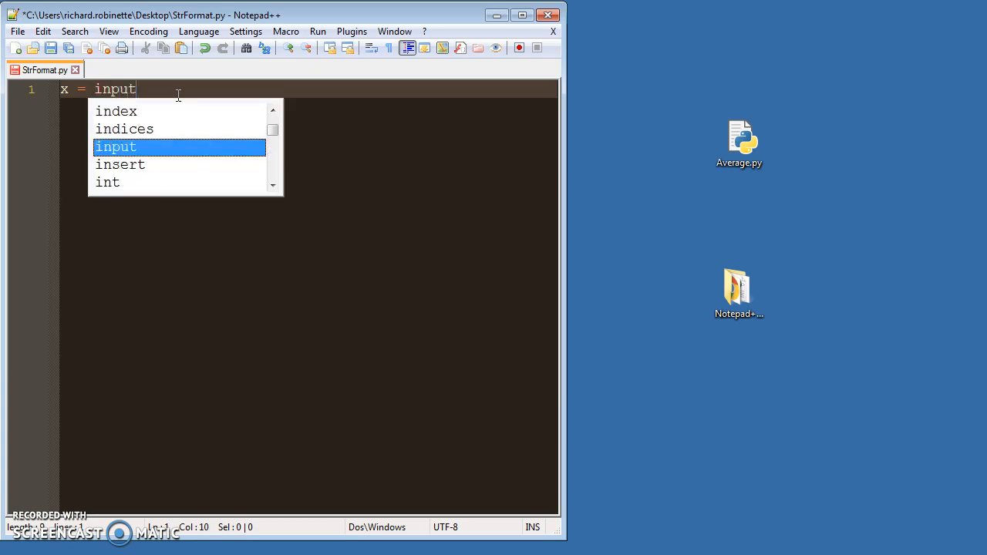
pyautogui.write('("P"')
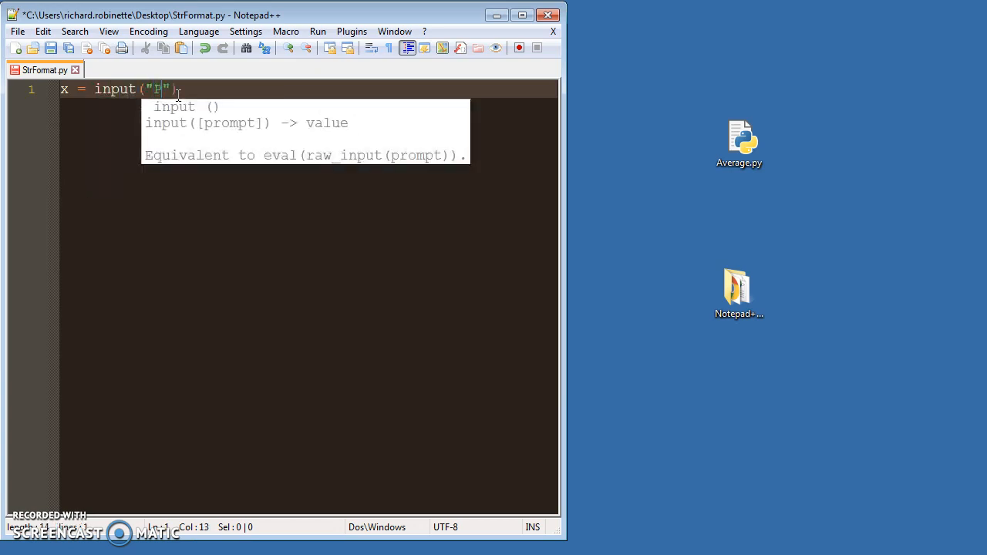
pyautogui.write('lease')
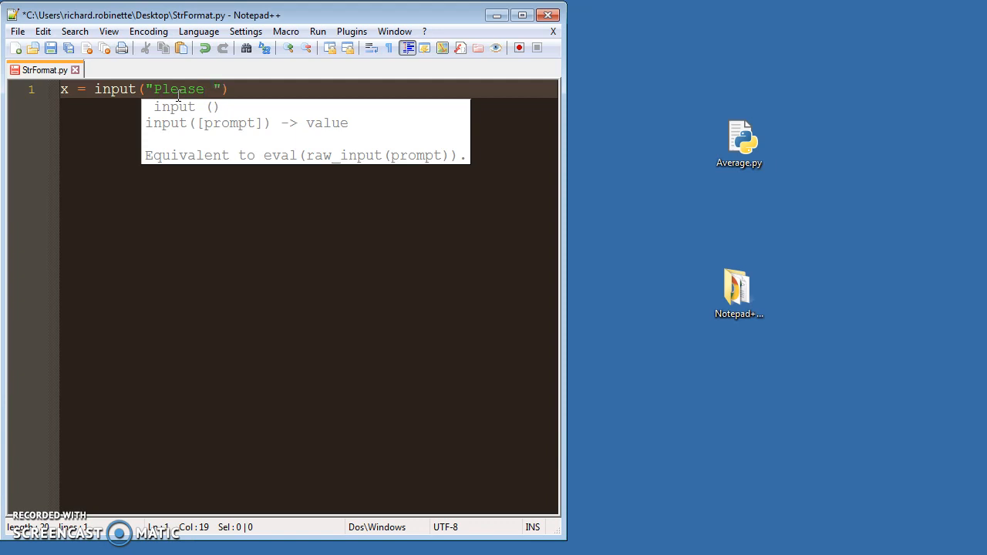
pyautogui.write('enter your nae')
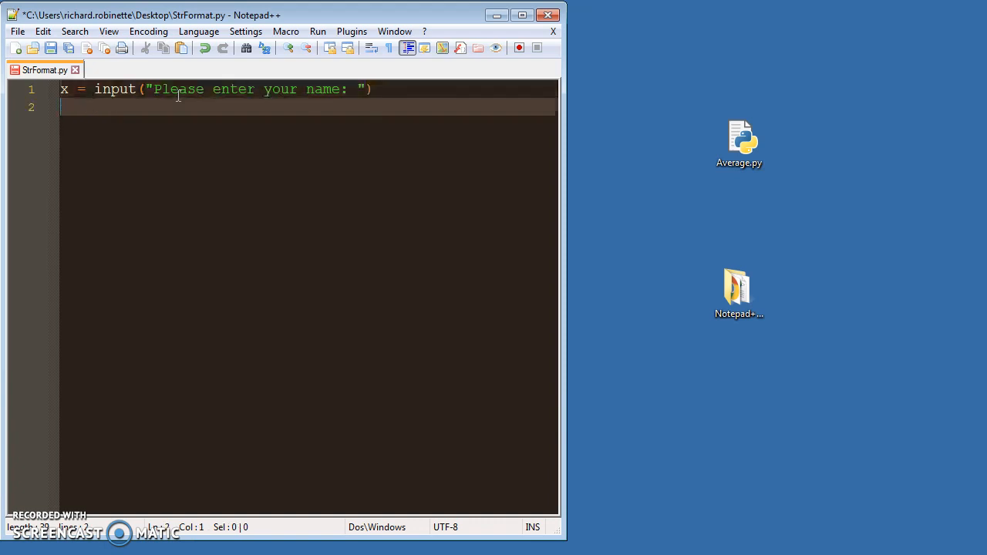
# - Add y = float(input("What is your favorite decimal?: ")) followed by blank lines
pyautogui.write('y =')
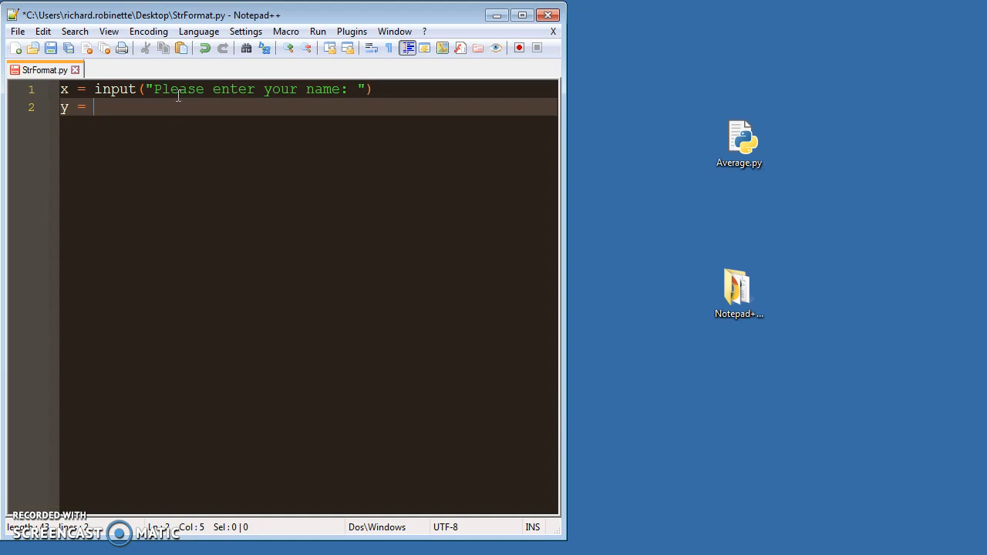
pyautogui.write('float("')
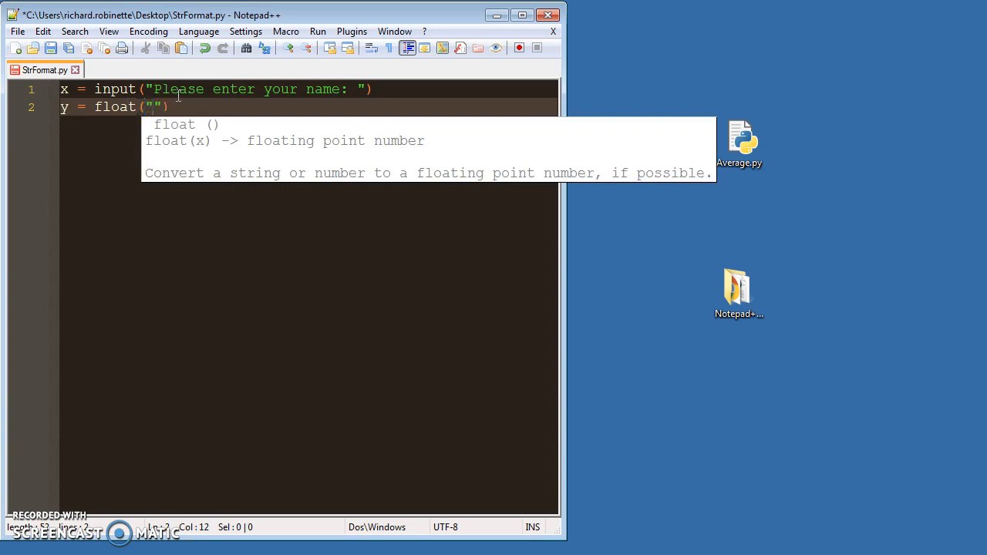
pyautogui.write('input(')
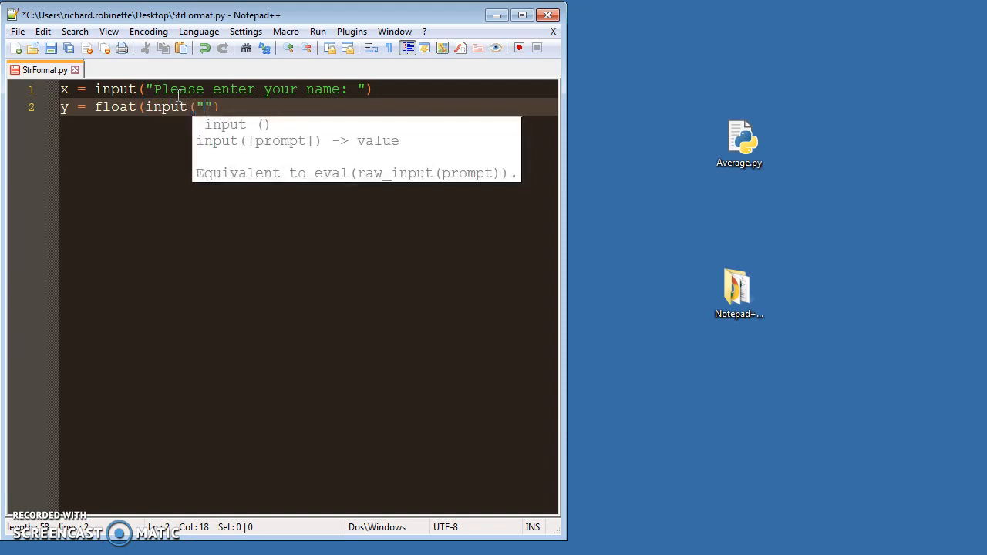
pyautogui.write('What is your')
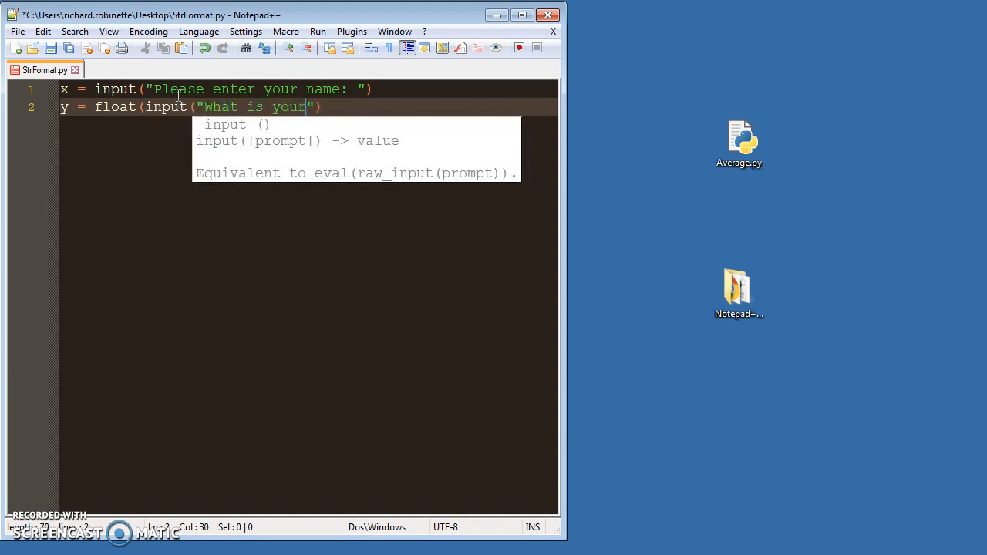
pyautogui.write('favorite decimal?:')
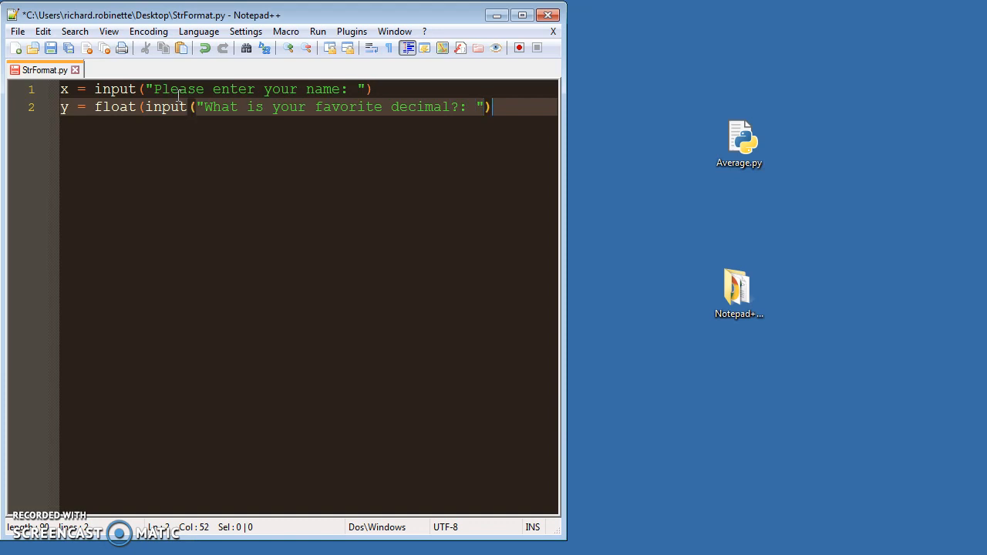
pyautogui.write(')')
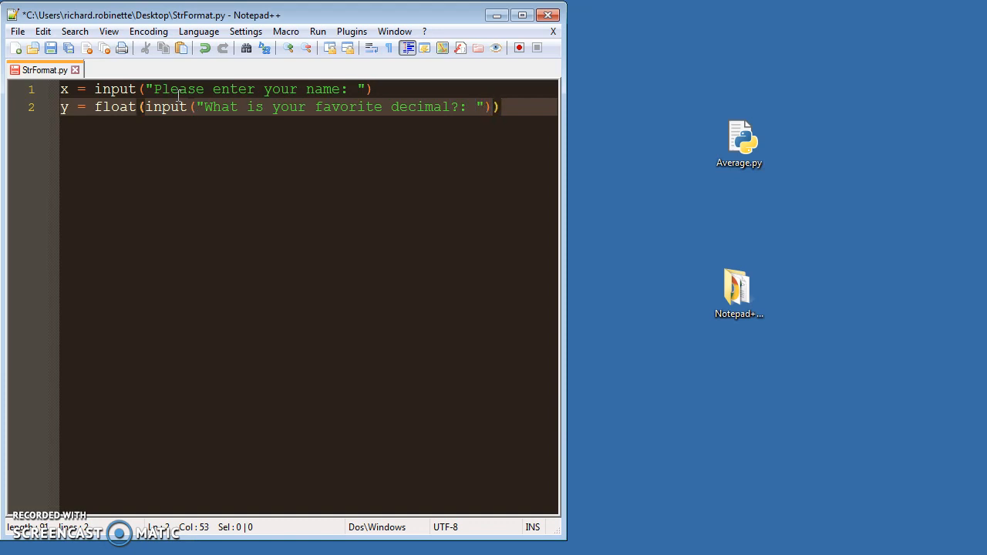
pyautogui.press('Enter')
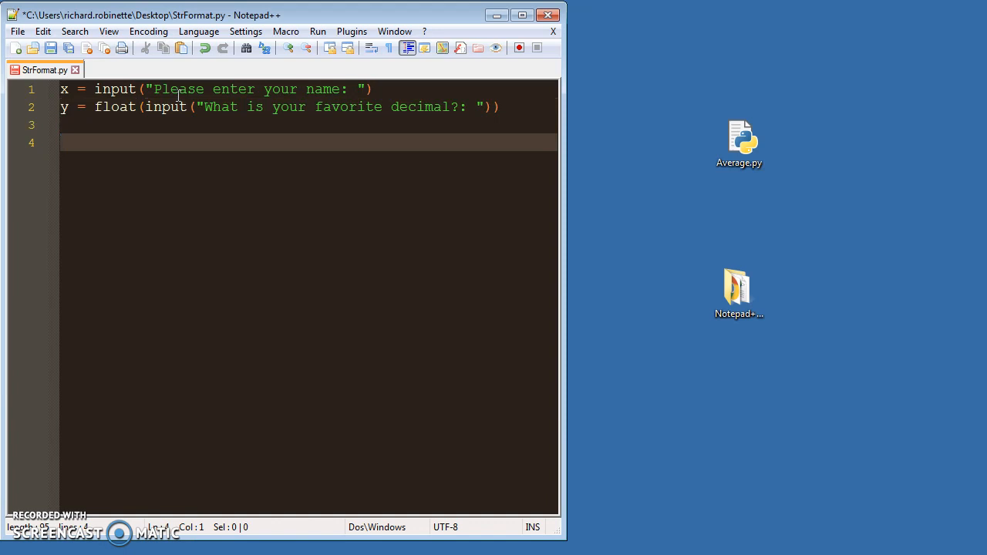
# - Write def printALine(left, right): with print("") as its indented first line
pyautogui.write('def')
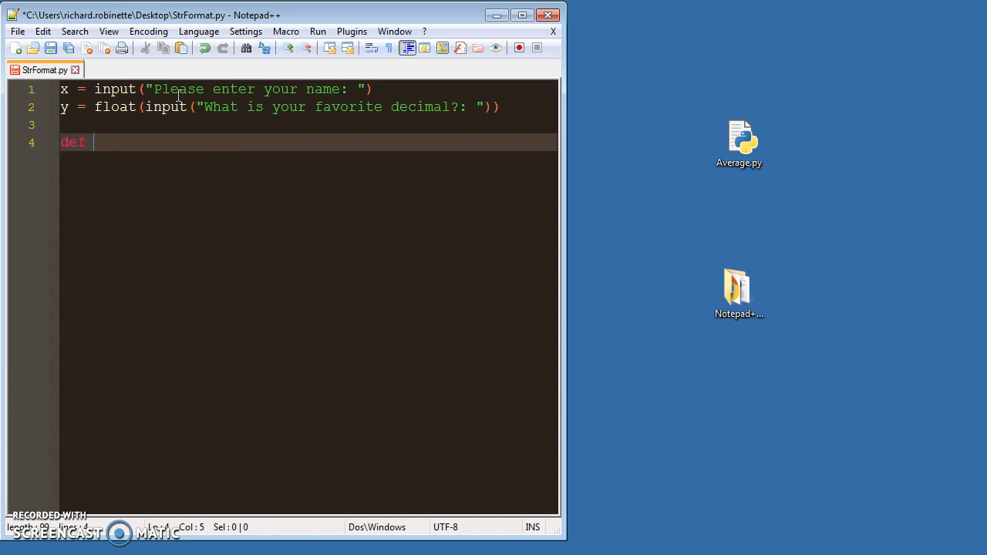
pyautogui.write('print')
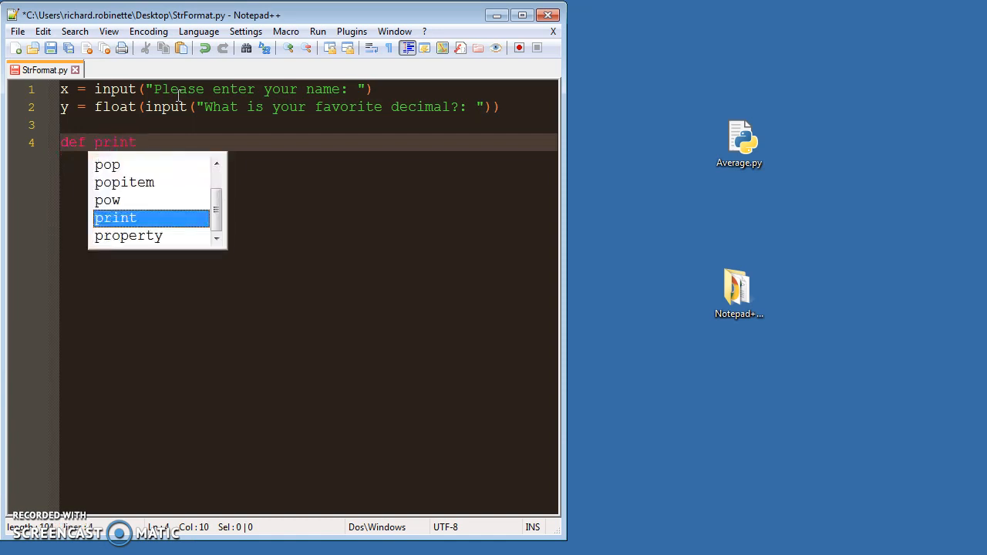
pyautogui.write('ALine')
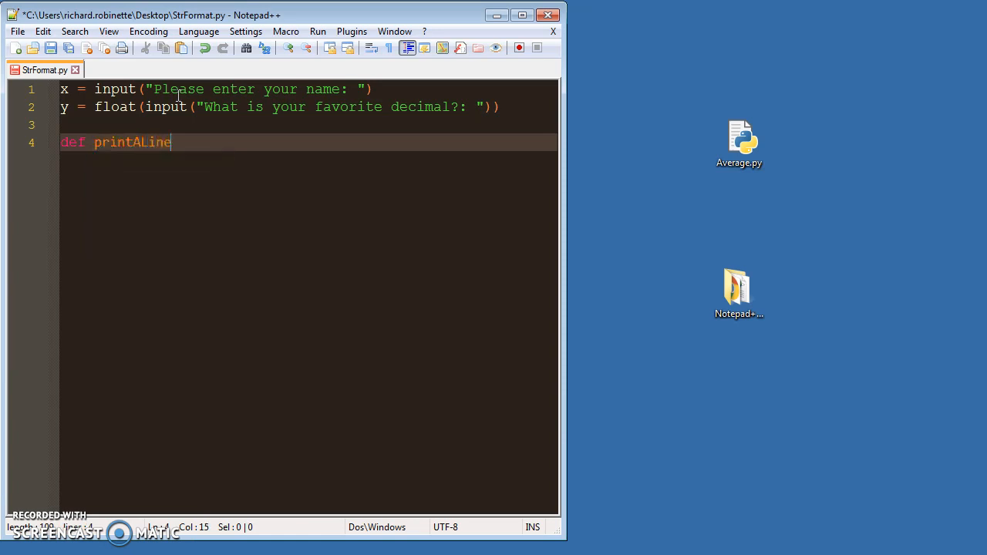
pyautogui.write('()')
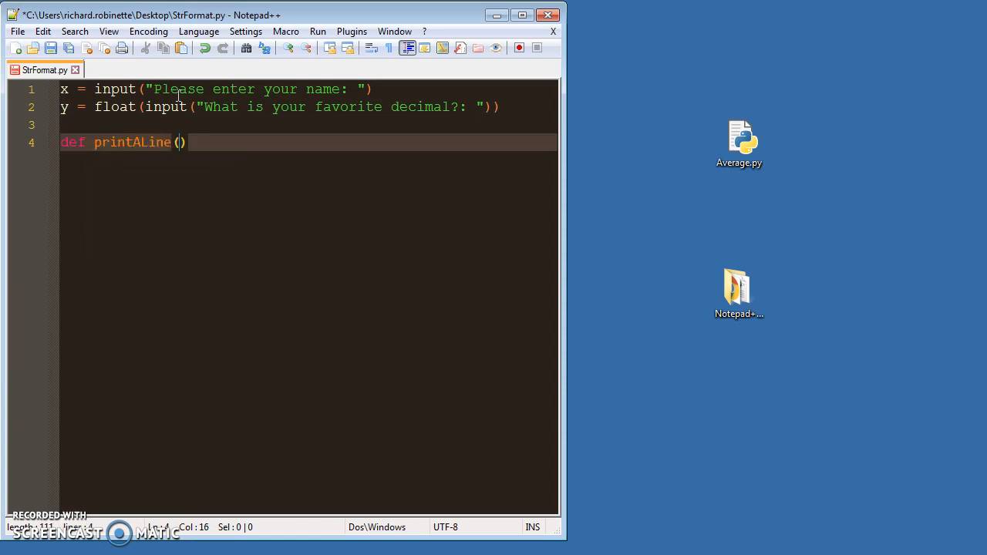
pyautogui.write('o')
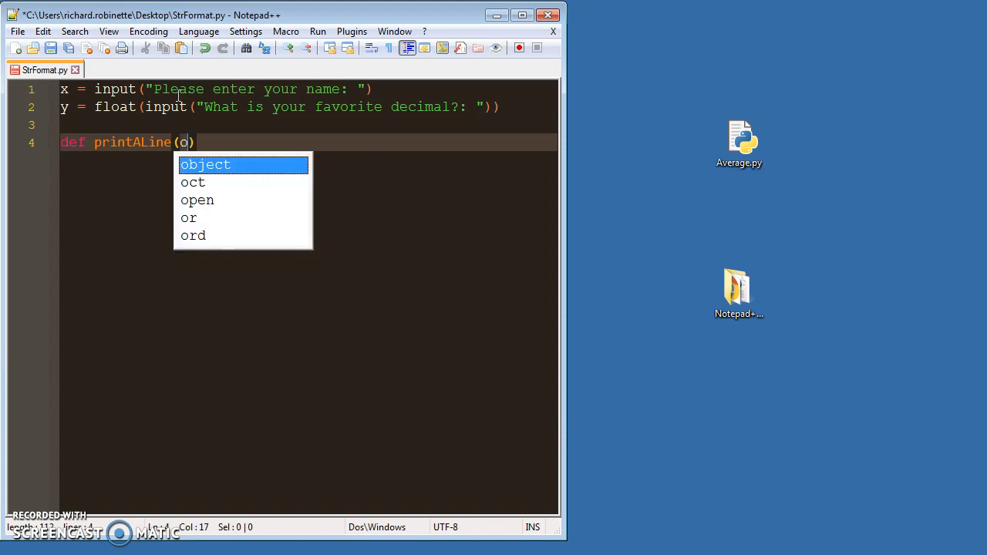
pyautogui.write('ne, tw')
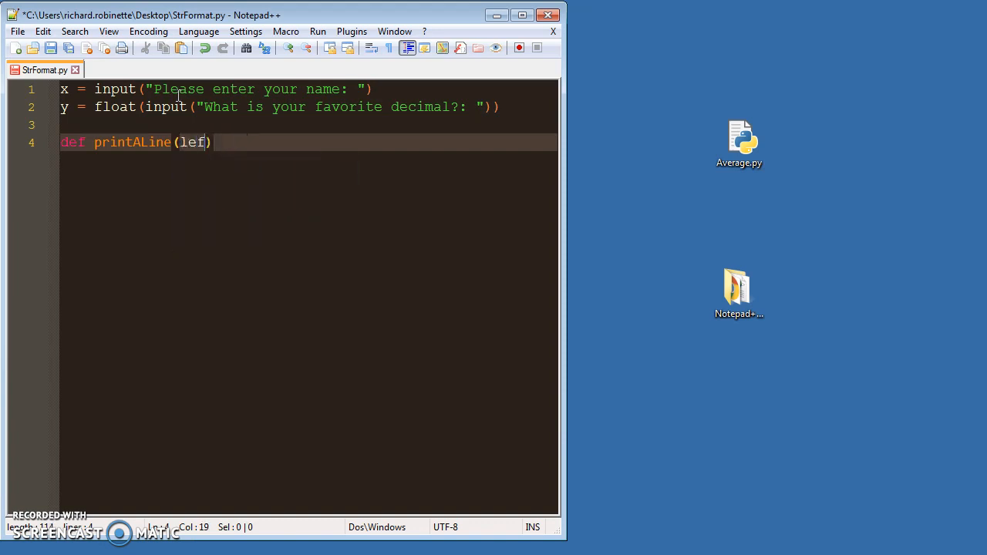
pyautogui.write('t, right')
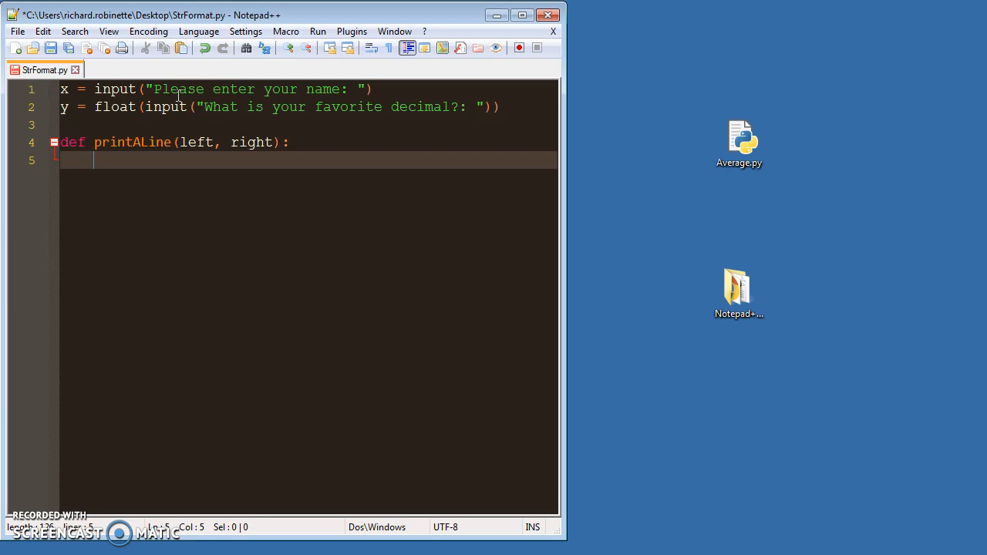
pyautogui.write('print("')
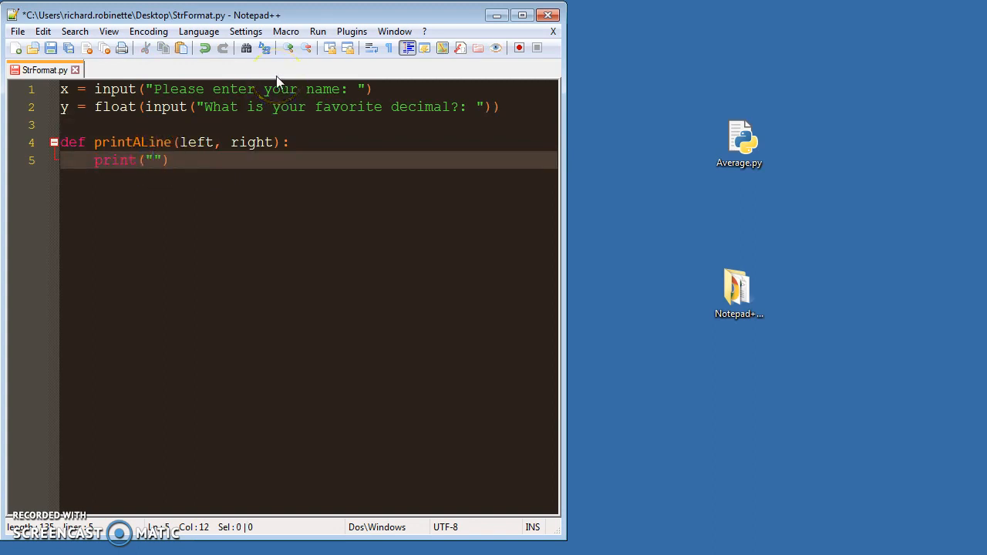
# - Put "{} *********** {}" in the print string and append .format()
pyautogui.write('{}')
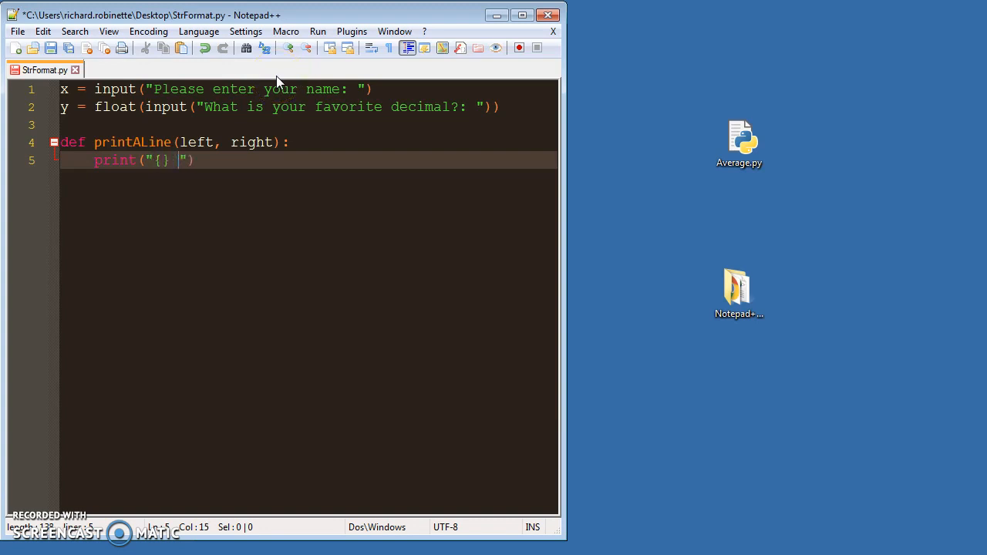
pyautogui.write('.........')
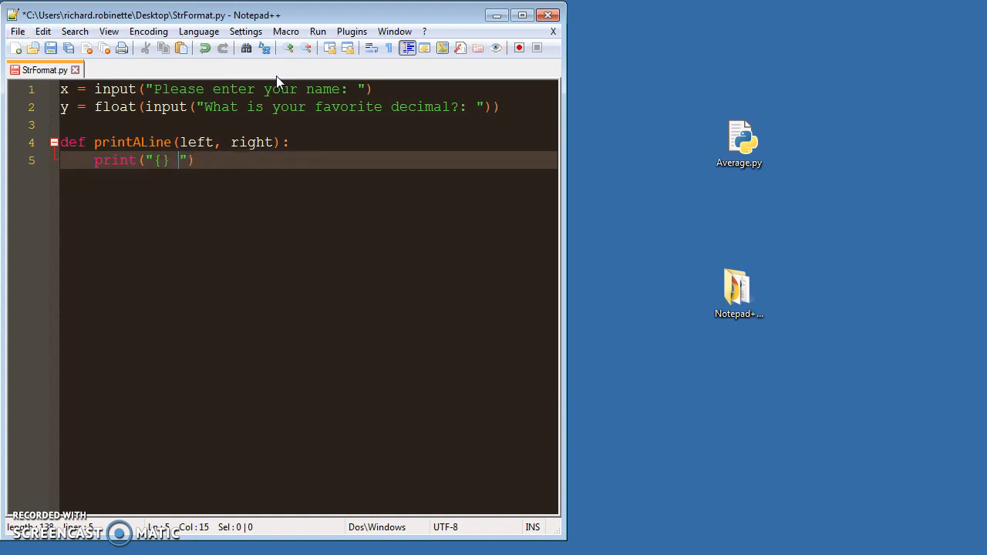
pyautogui.write('>>')
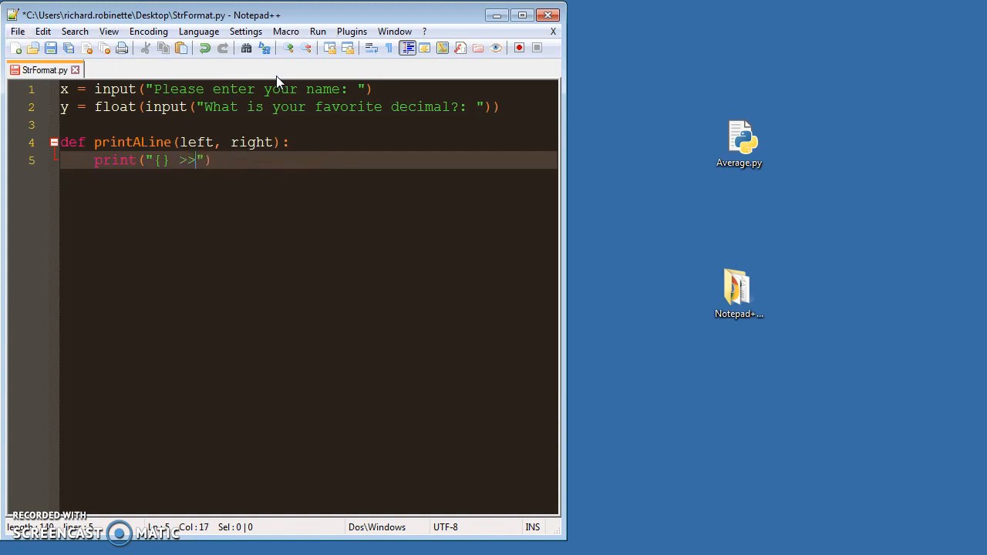
pyautogui.press('BackSpace')
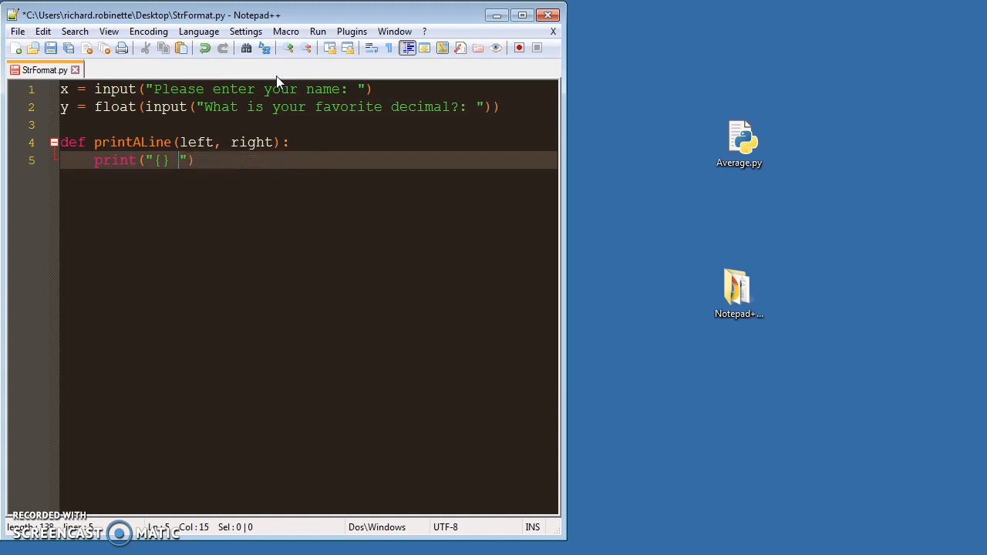
pyautogui.press('Backspace')
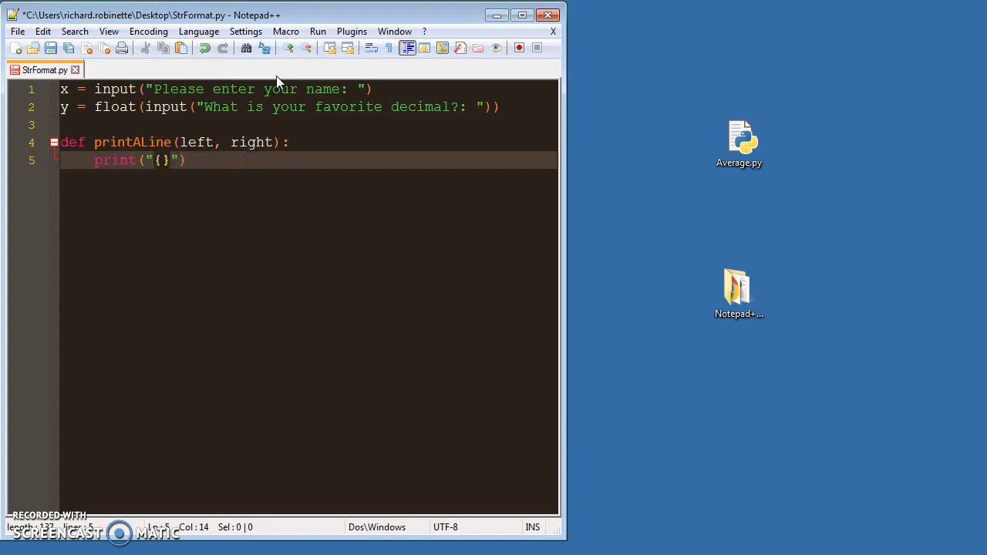
pyautogui.write('***********')
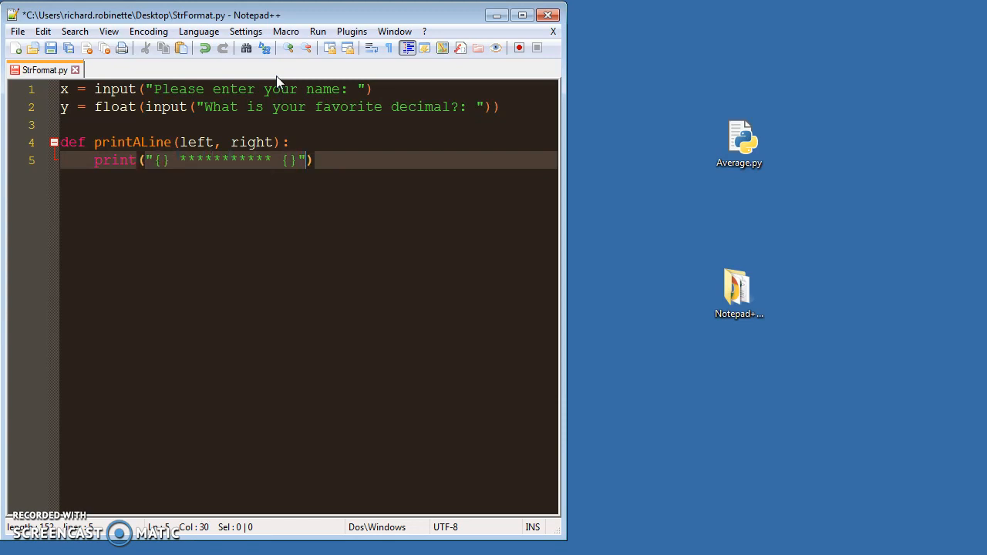
pyautogui.write('.format(')
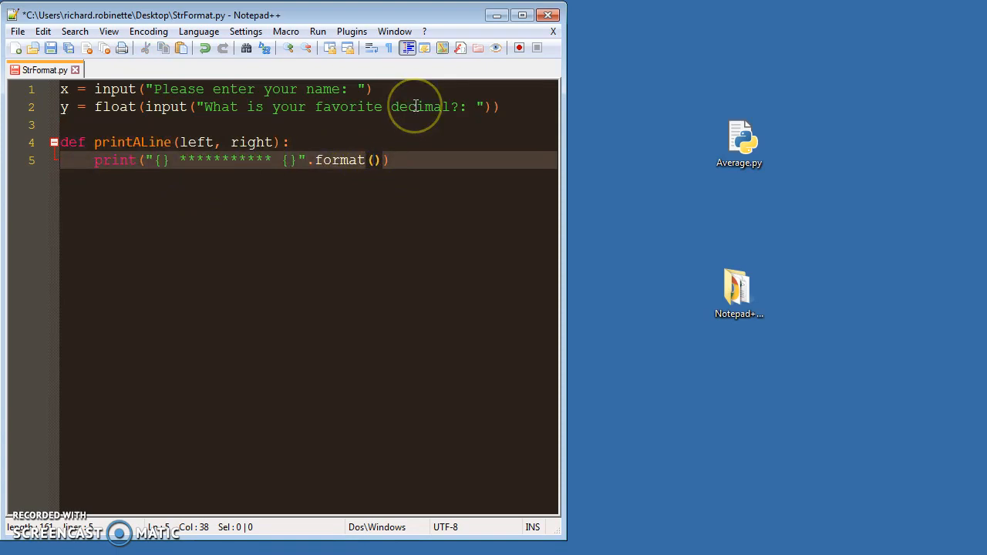
# - Pass left, right into .format() and discard the extra comma and placeholder attempt
pyautogui.write('left,')
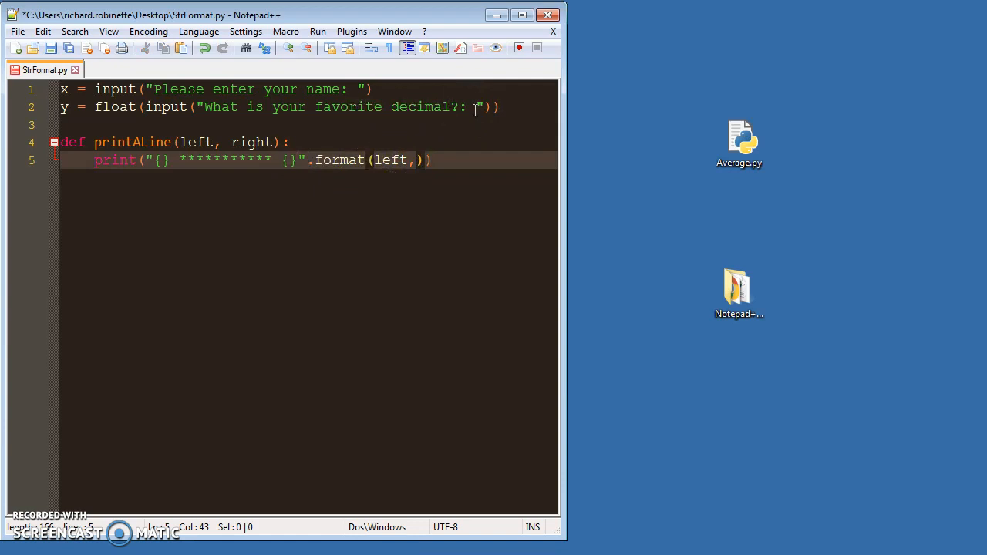
pyautogui.write('right')
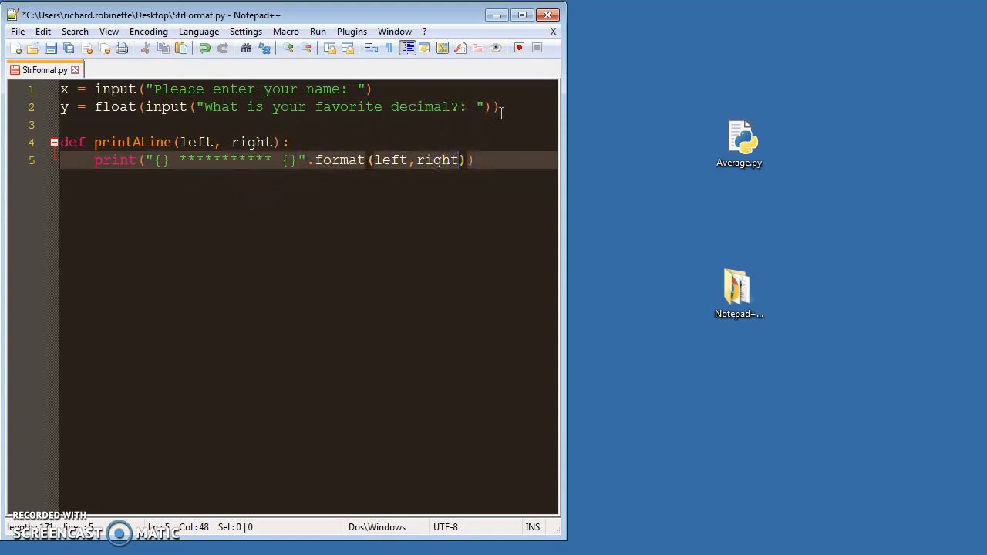
pyautogui.write(',')
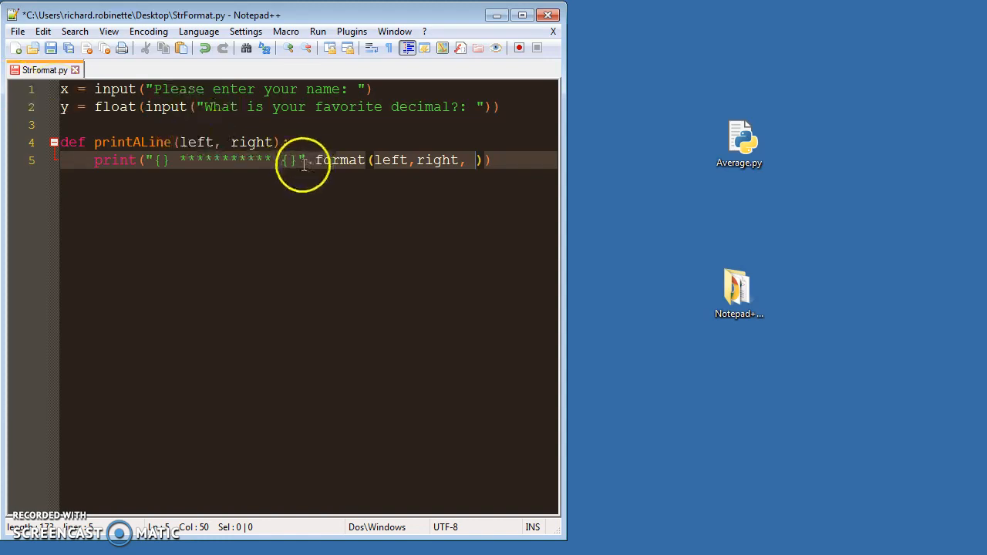
pyautogui.write('{}**')
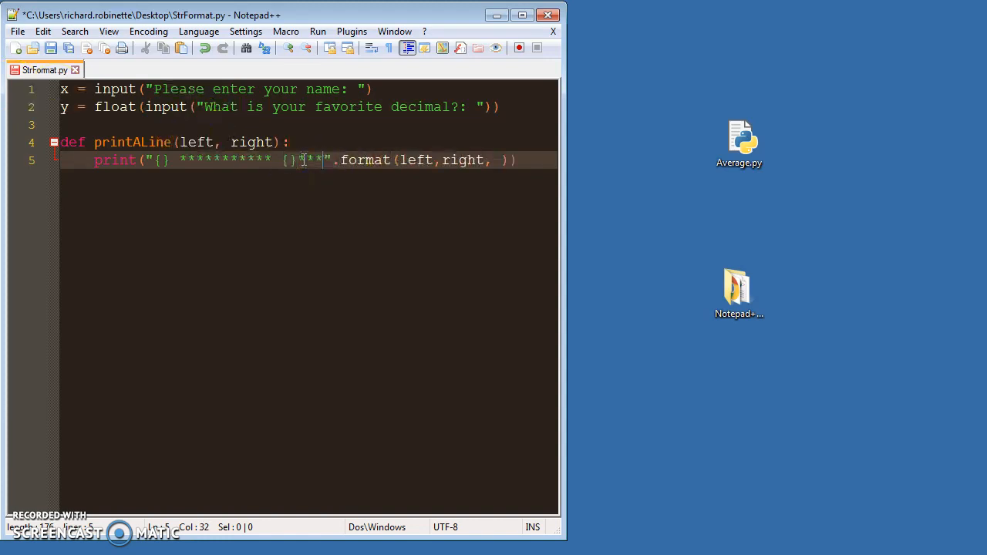
pyautogui.write('*********{}')
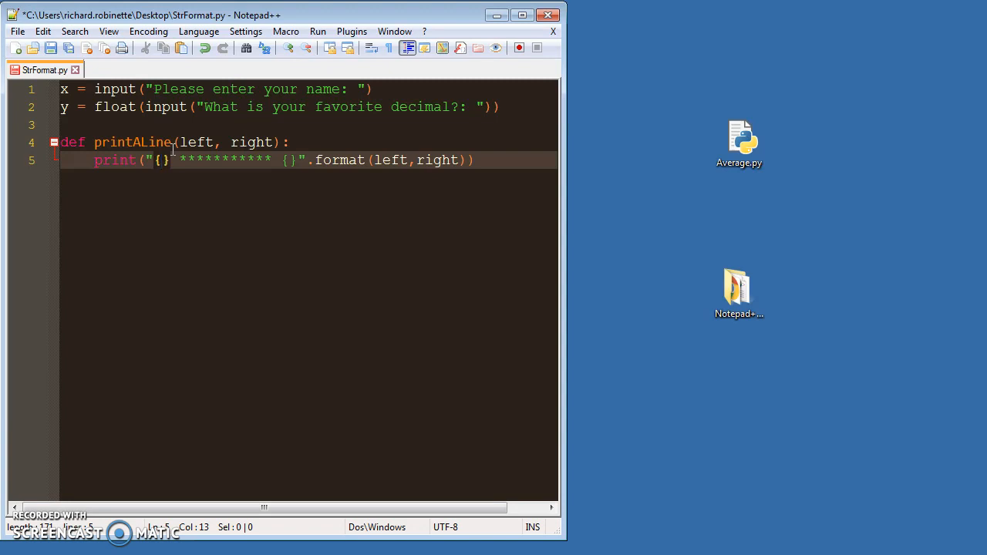
# - Add colons to the placeholders, trying <, ^ and > alignment before removing them
pyautogui.write(':')
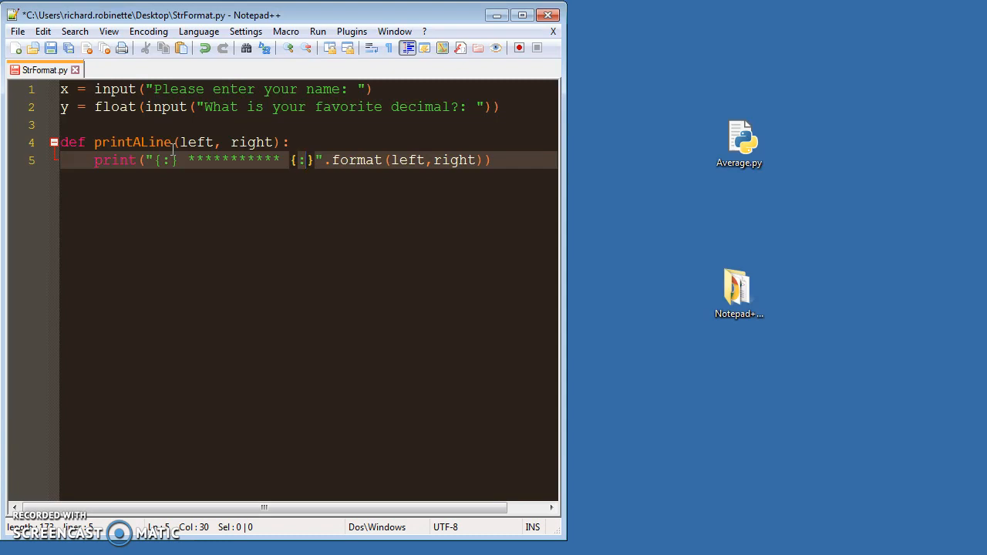
pyautogui.click(296, 160)
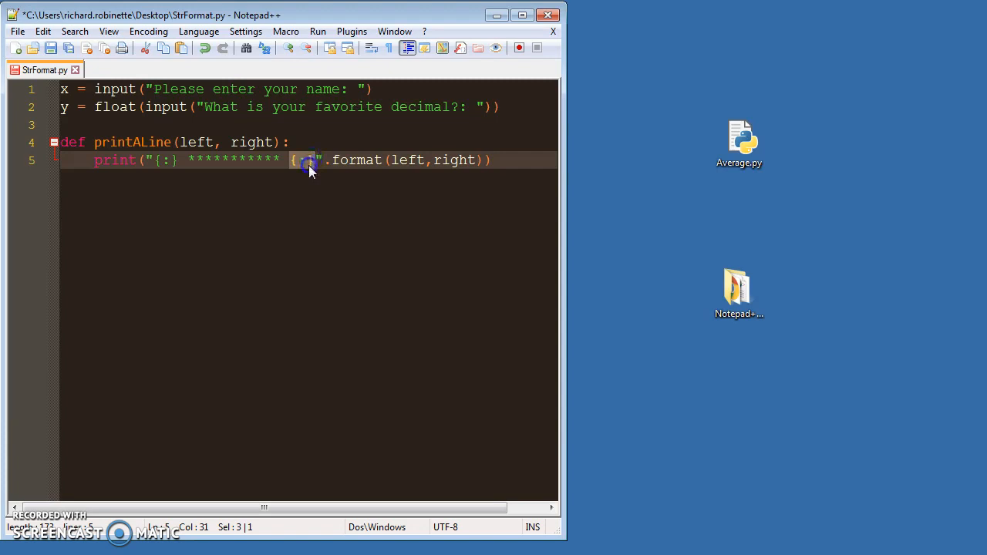
pyautogui.click(305, 160)
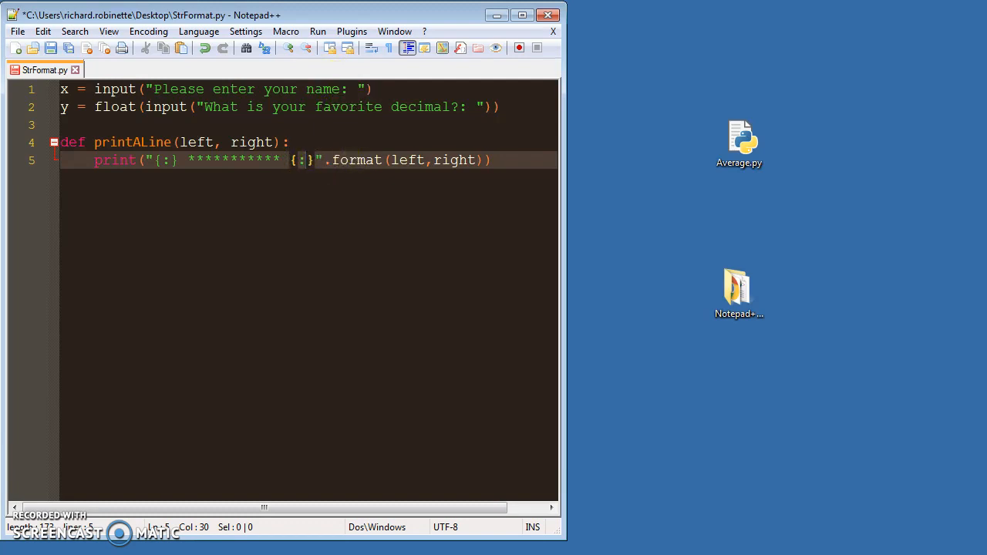
pyautogui.write('<')
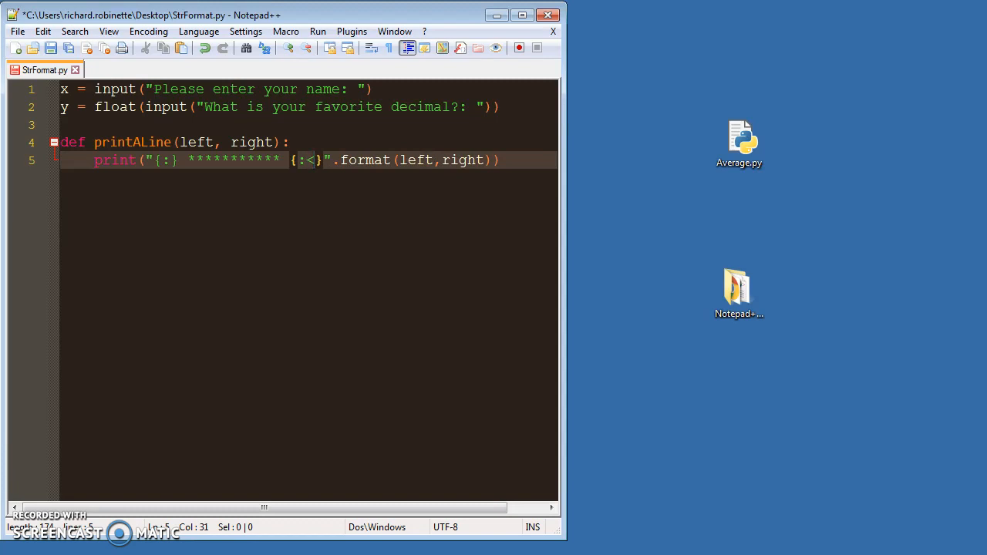
pyautogui.press('Backspace')
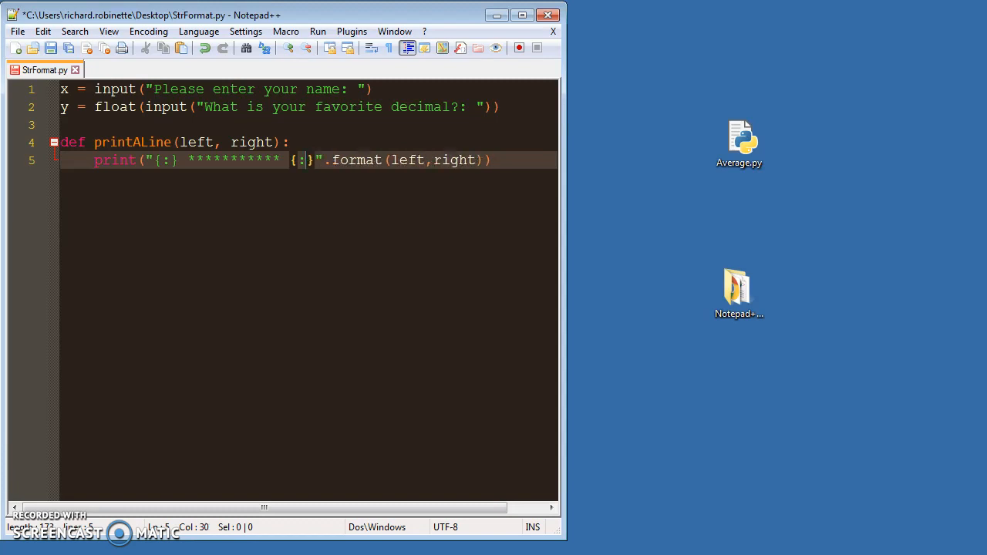
pyautogui.write('^')
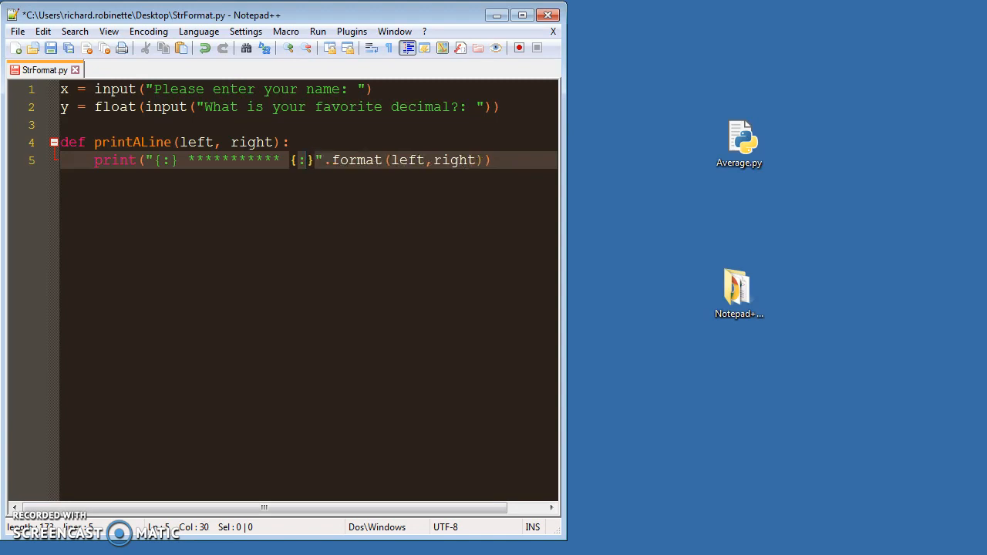
pyautogui.write('>')
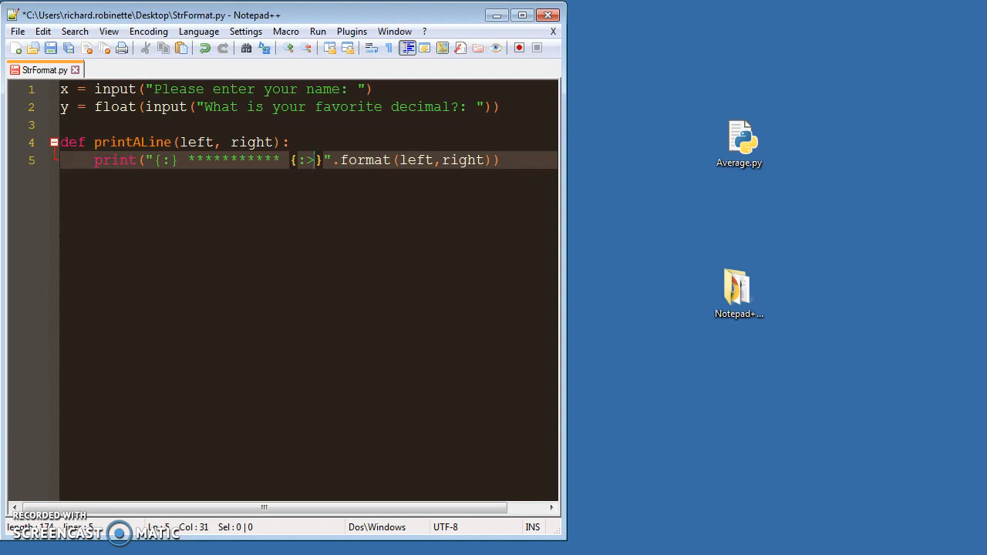
pyautogui.press('Backspace')
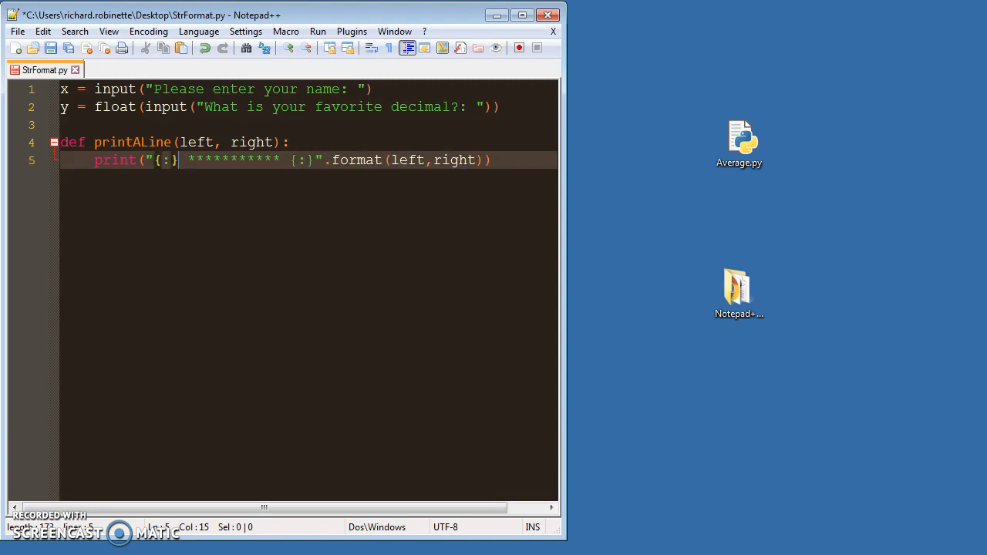
# - Type widths 10 and 15 into the two placeholders
pyautogui.press('Left')
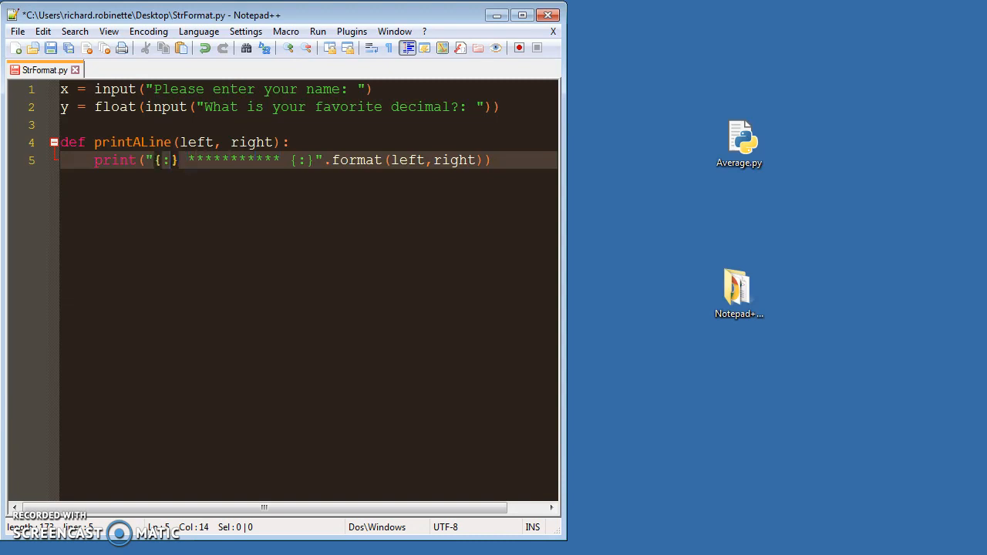
pyautogui.write('10')
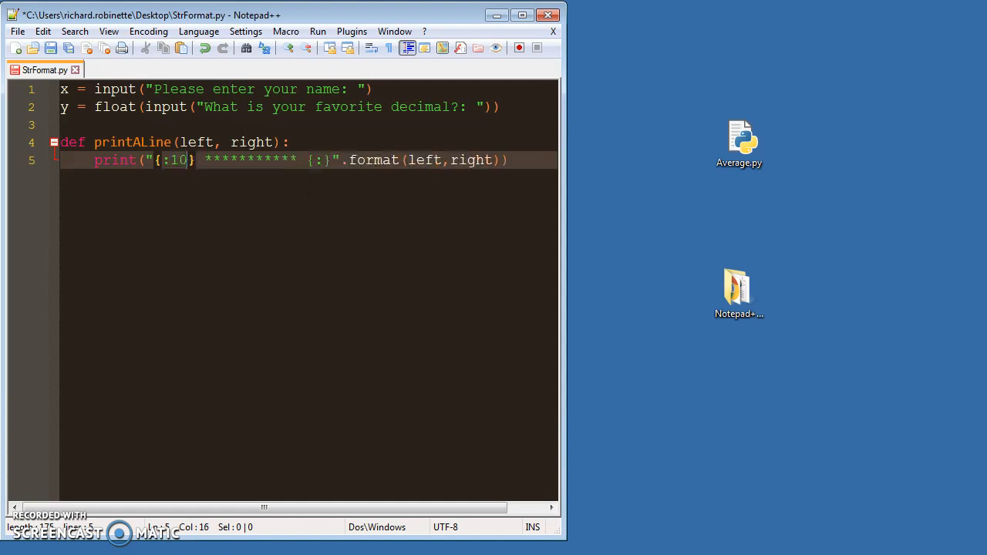
pyautogui.write('1')
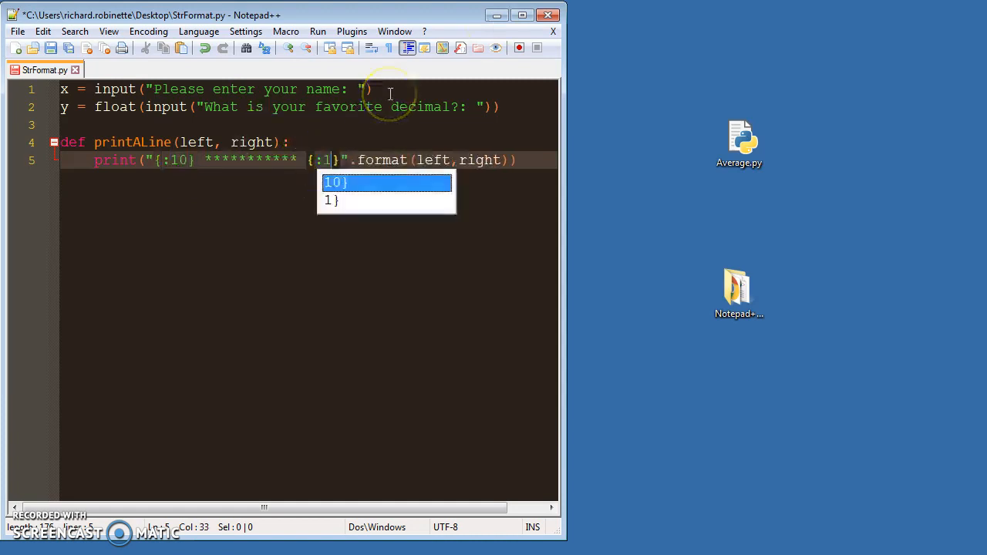
pyautogui.write('5')
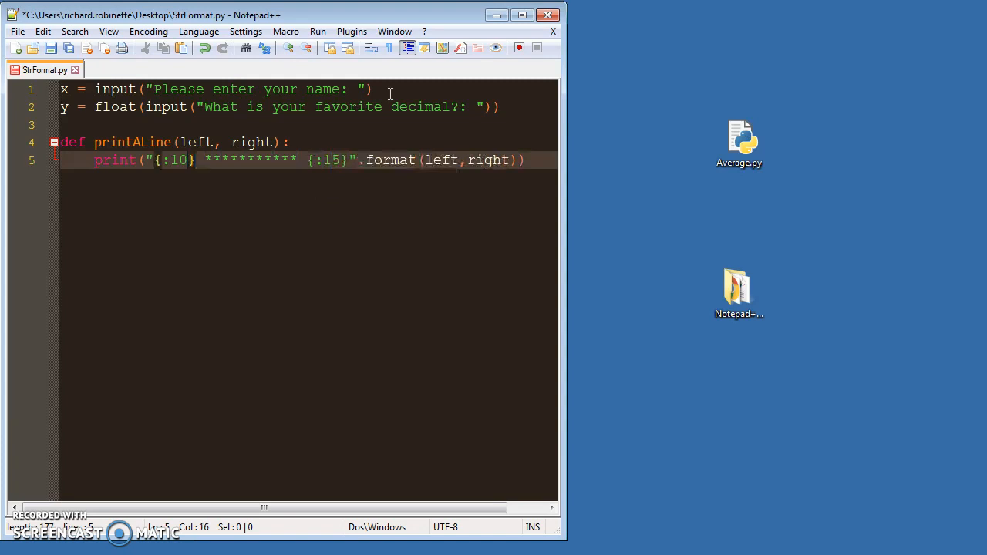
pyautogui.write('15')
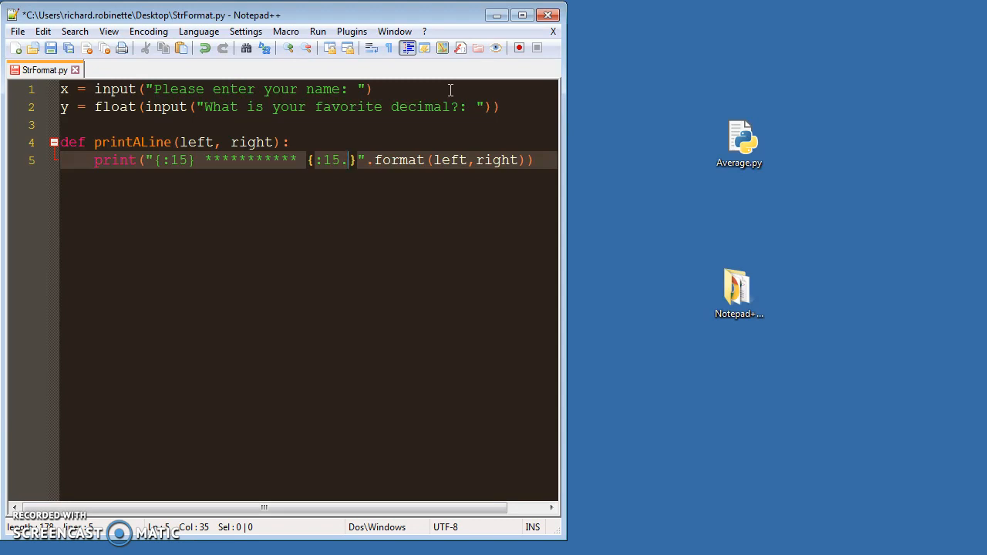
# - Complete the right placeholder as {:15.2f}, dismissing the autocomplete suggestion
pyautogui.write('2')
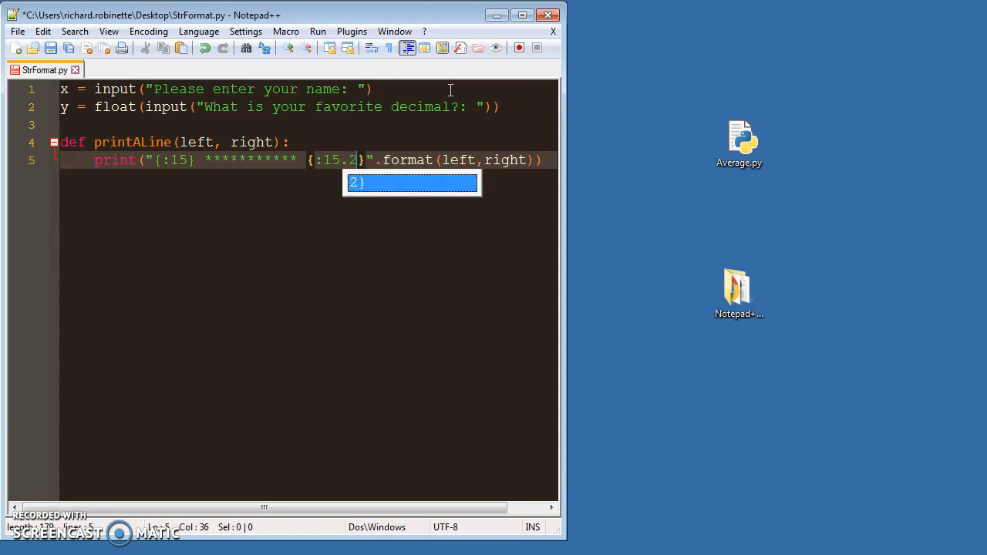
pyautogui.press('Escape')
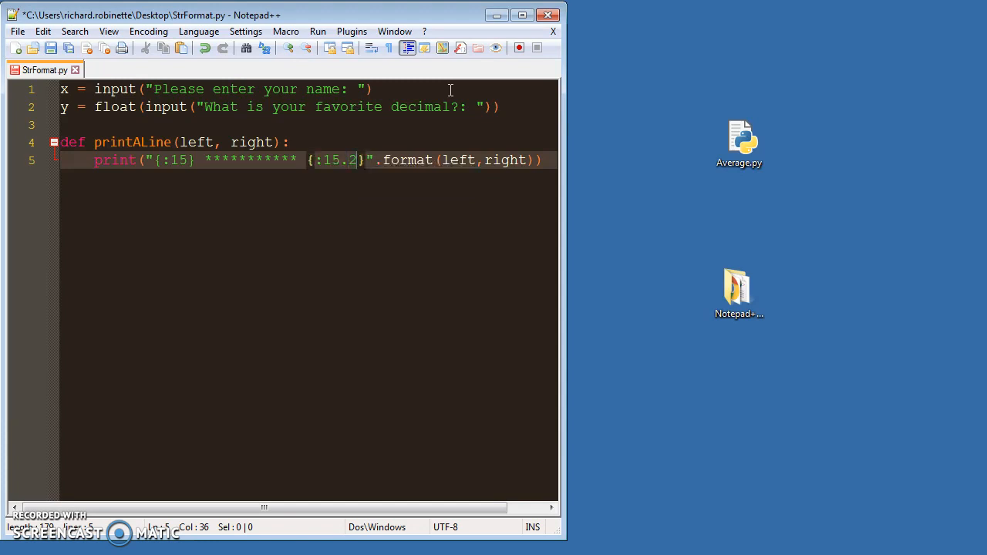
pyautogui.write('f')
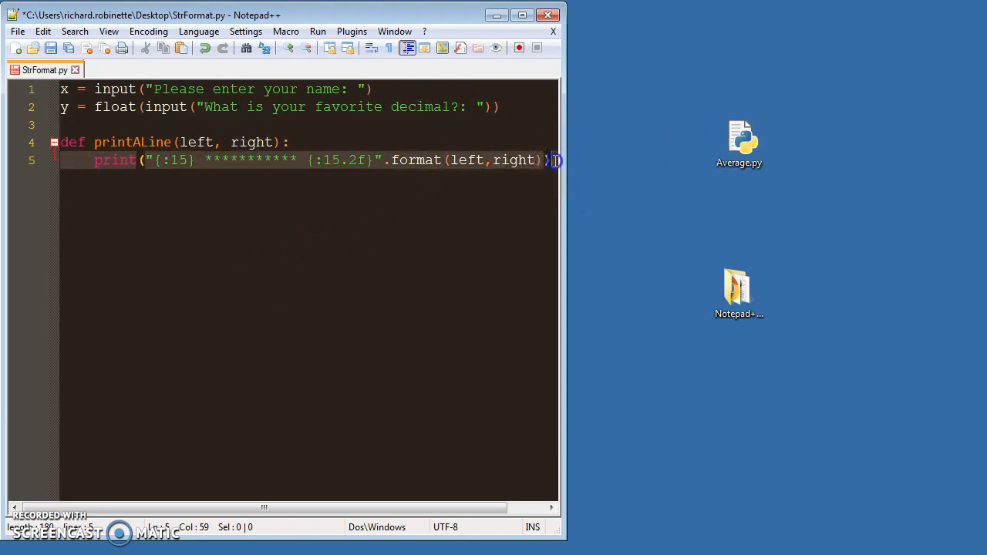
# - Add a printALine(x, y) call on a new line below the function
pyautogui.press('Enter')
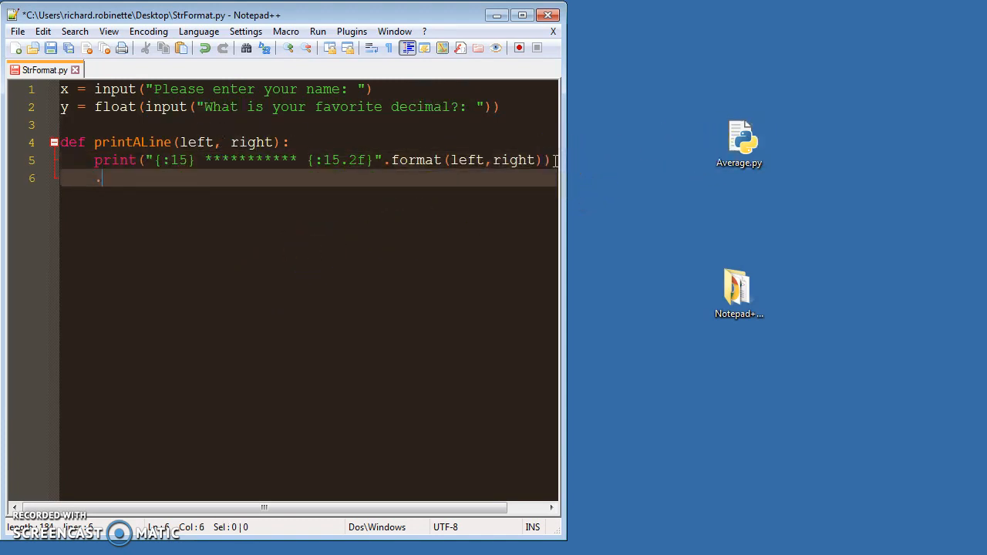
pyautogui.press('enter')
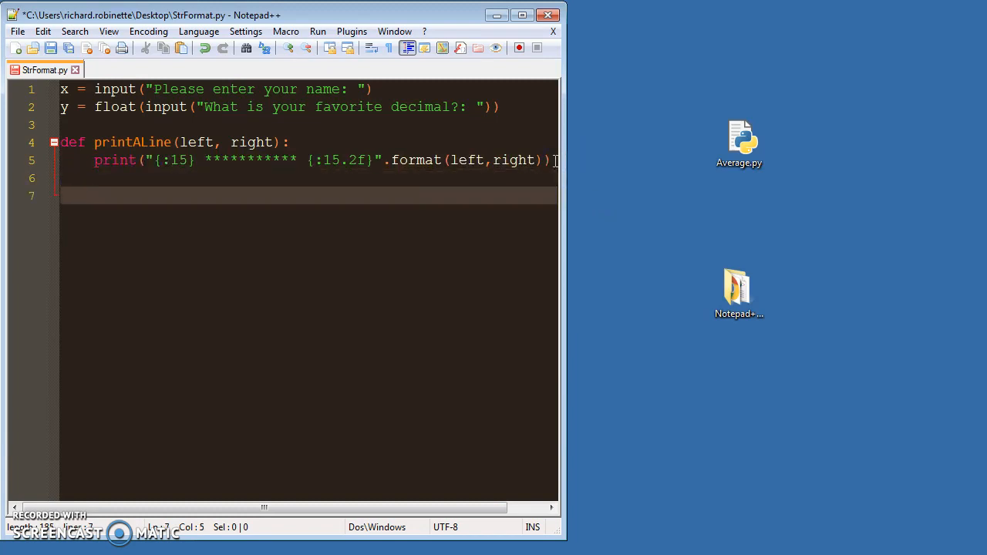
pyautogui.write('print')
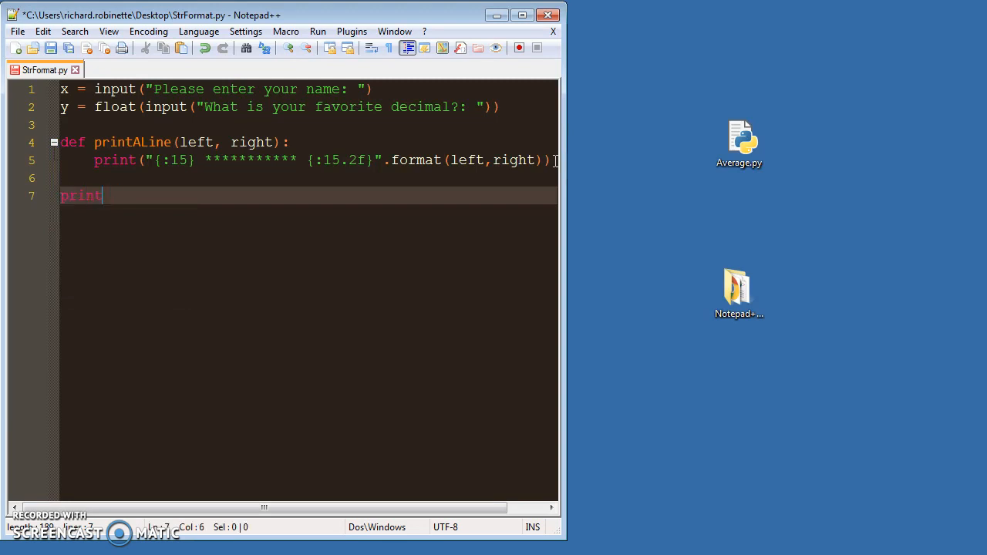
pyautogui.write('ALine()')
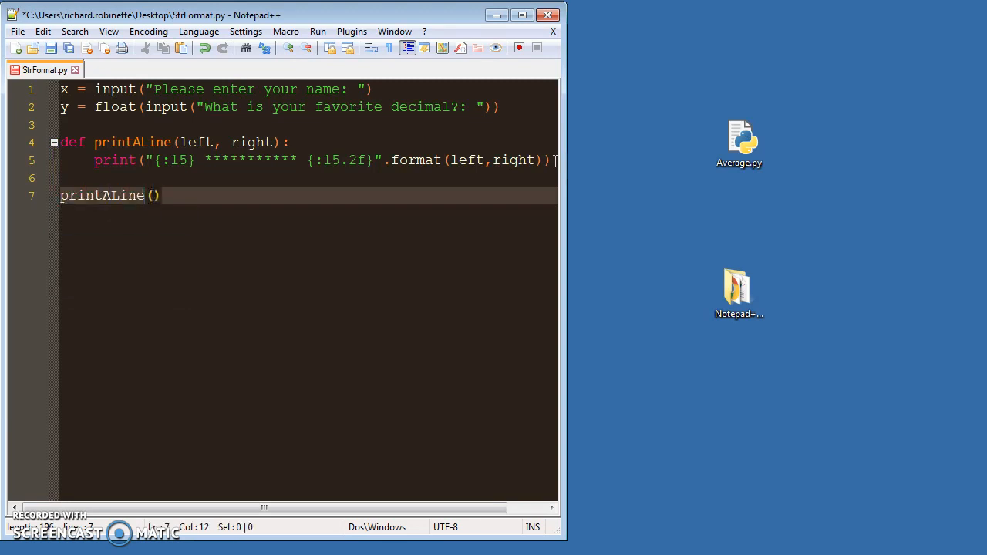
pyautogui.write('x, y')
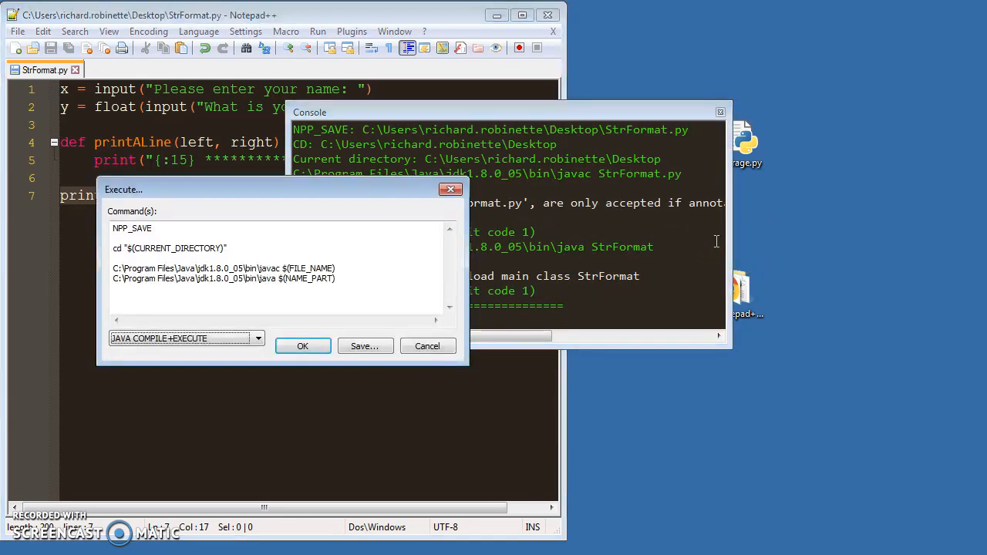
# - Run with PythonRun, enter 'prof Handsome' and 1264.654654, then move the console beside the editor
pyautogui.click(302, 346)
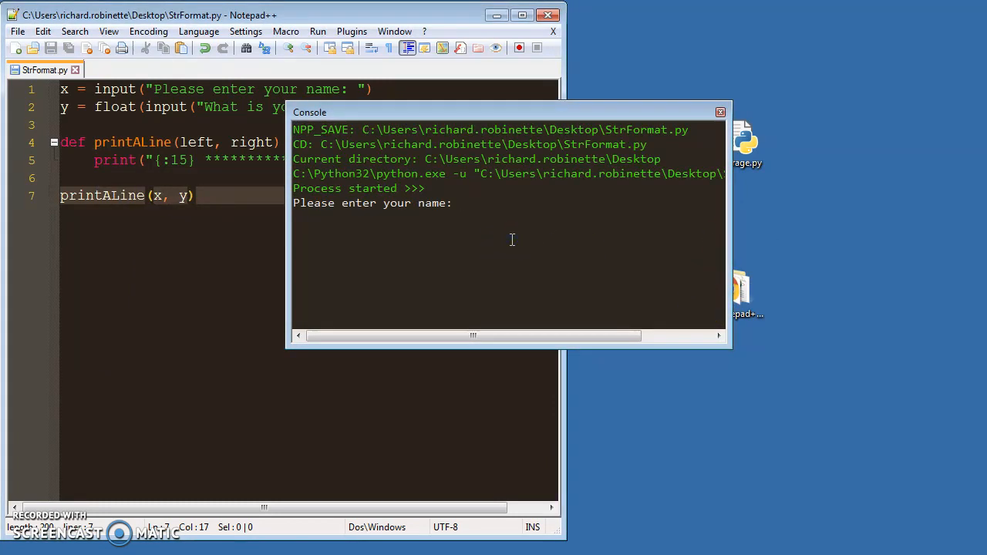
pyautogui.write('prof')
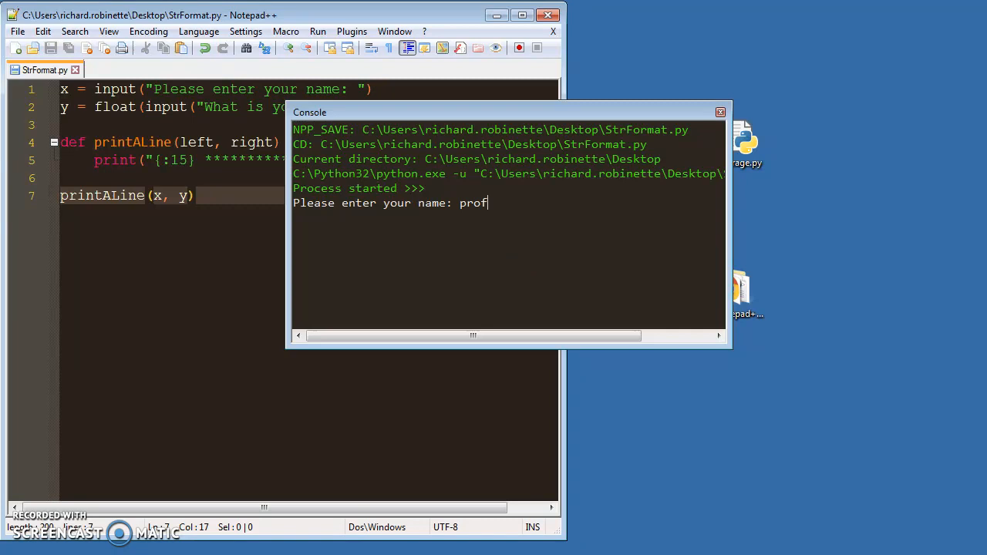
pyautogui.write('Handsome')
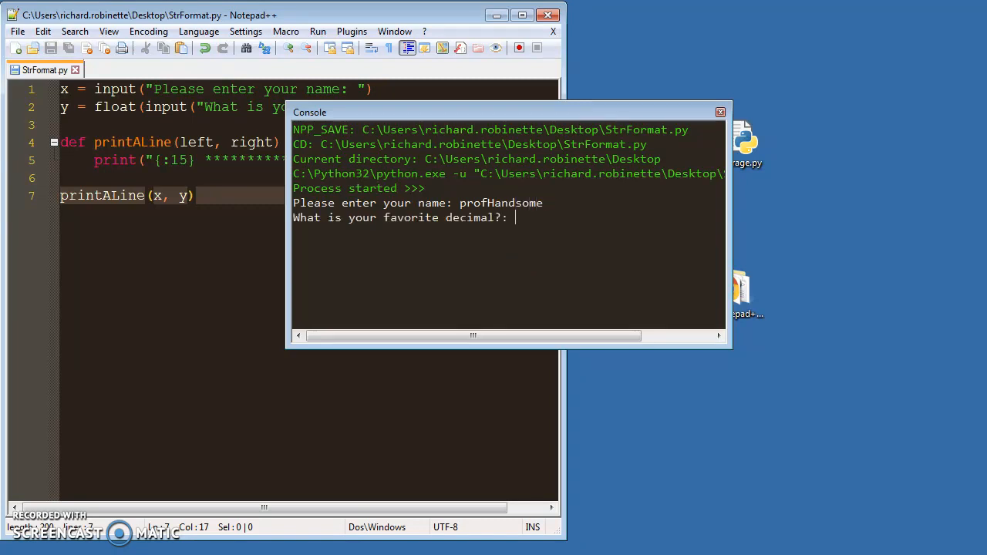
pyautogui.write('1264.654654')
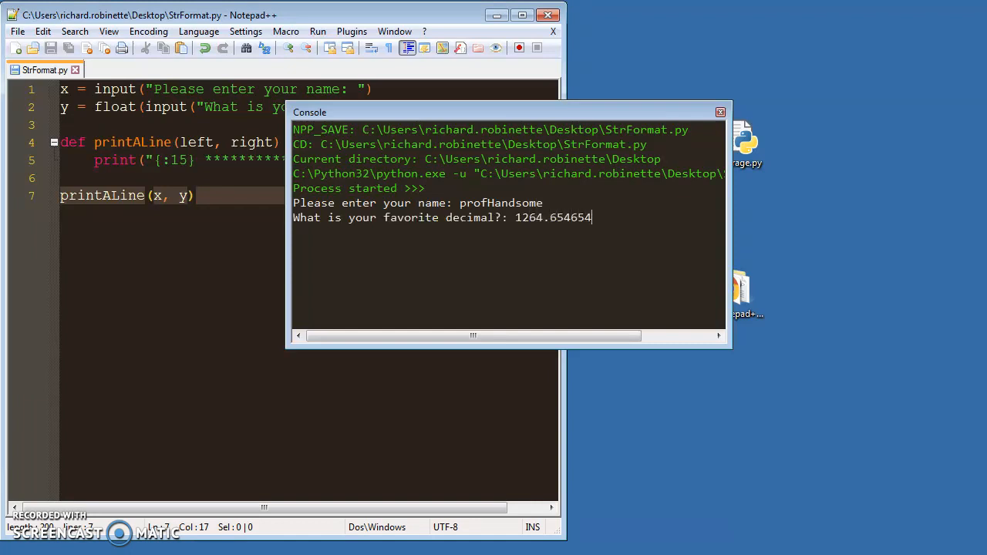
pyautogui.press('enter')
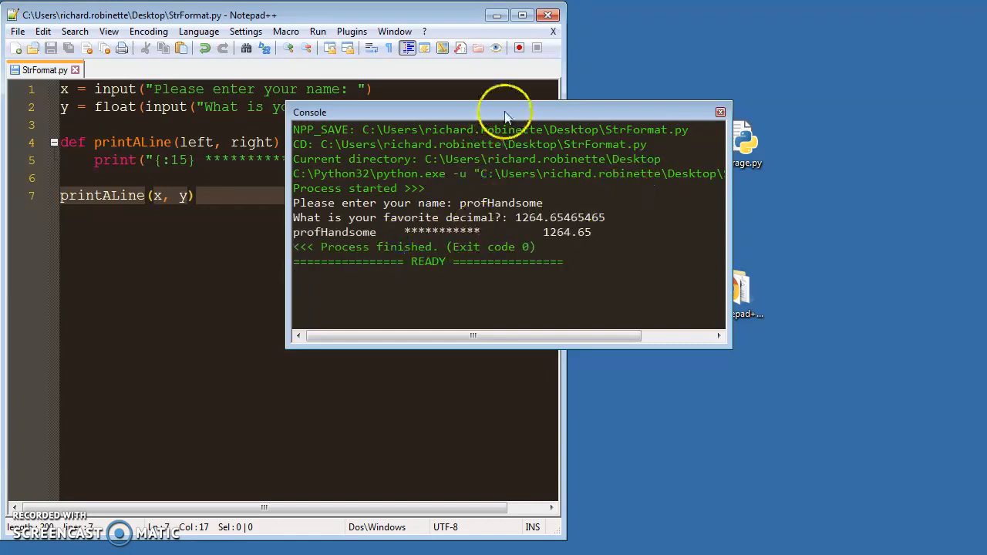
pyautogui.moveTo(505, 112); pyautogui.dragTo(702, 52)
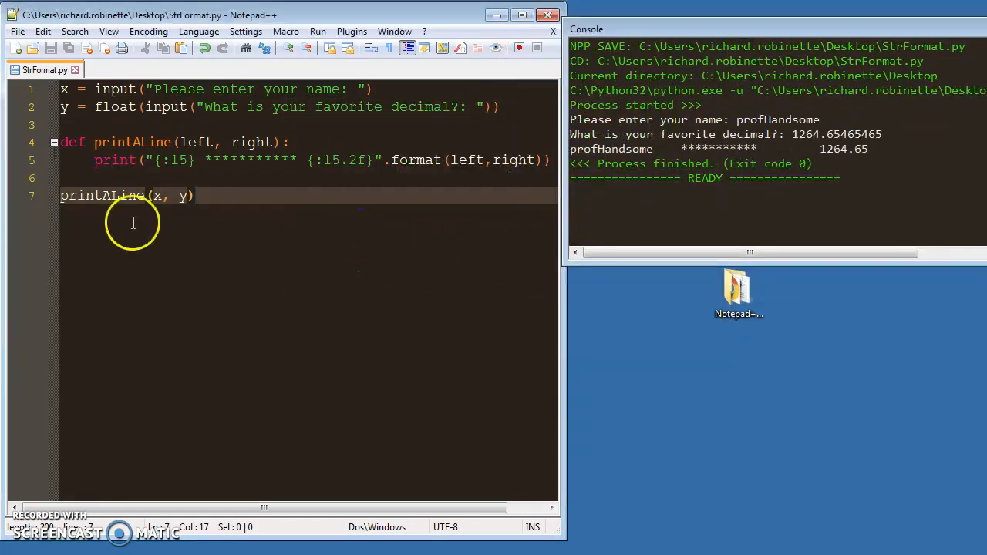
# - Highlight the name and 1264.65 in the console output, then click into the {:15.2f} placeholder
pyautogui.doubleClick(364, 160)
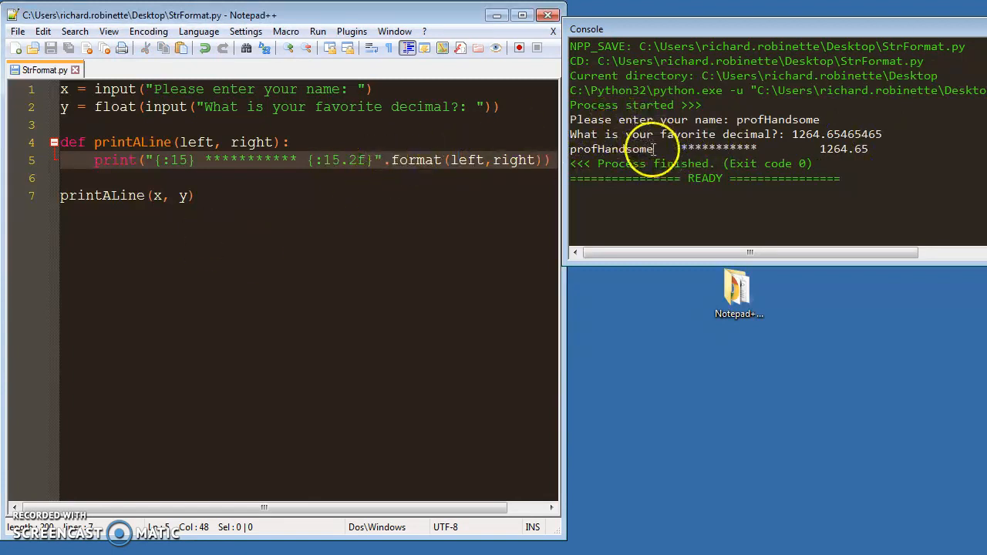
pyautogui.doubleClick(637, 149)
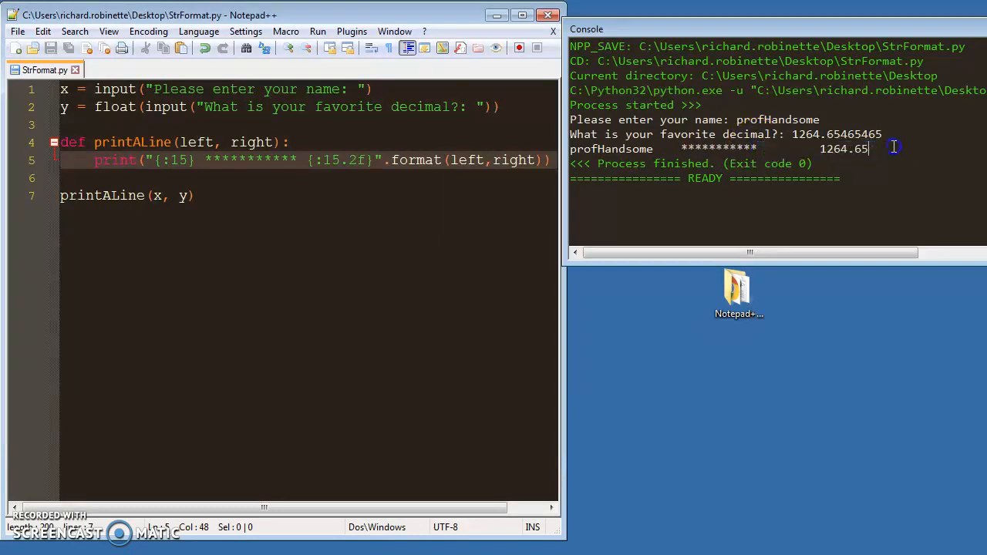
pyautogui.doubleClick(842, 148)
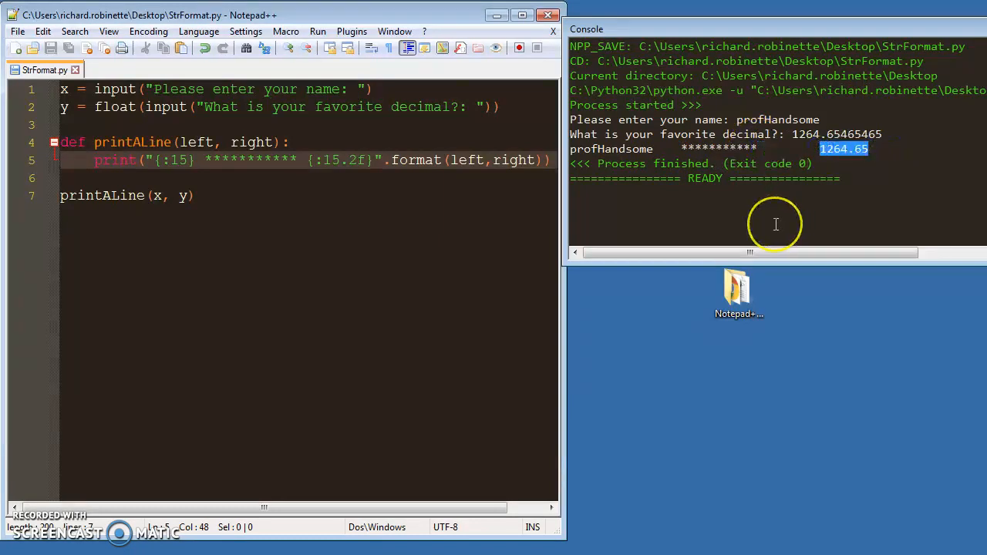
pyautogui.click(324, 159)
pyautogui.write('<')
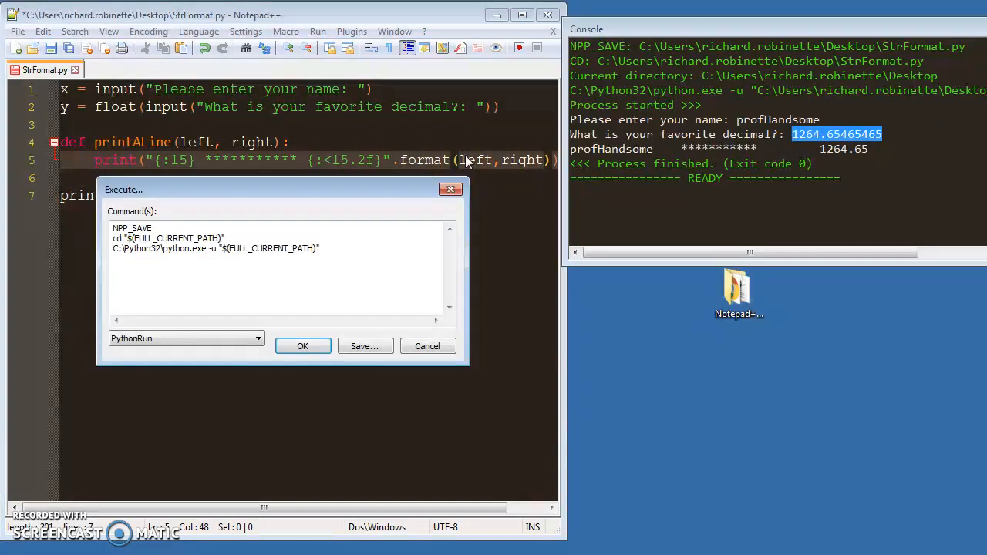
# - Rerun the script with a name and decimal, then delete '<' from {:<15.2f}
pyautogui.click(302, 346)
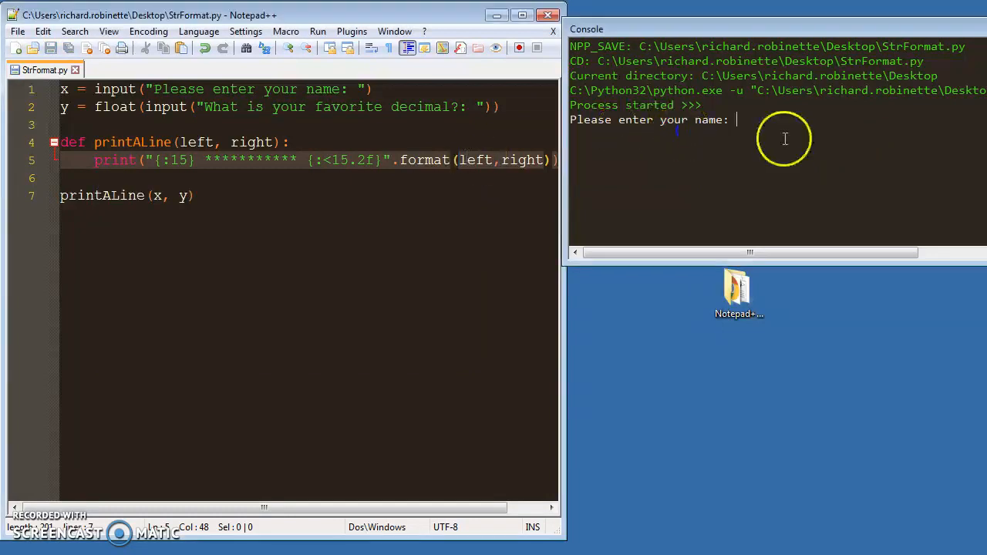
pyautogui.write('asdfasdwf')
pyautogui.write('1264.65465465')
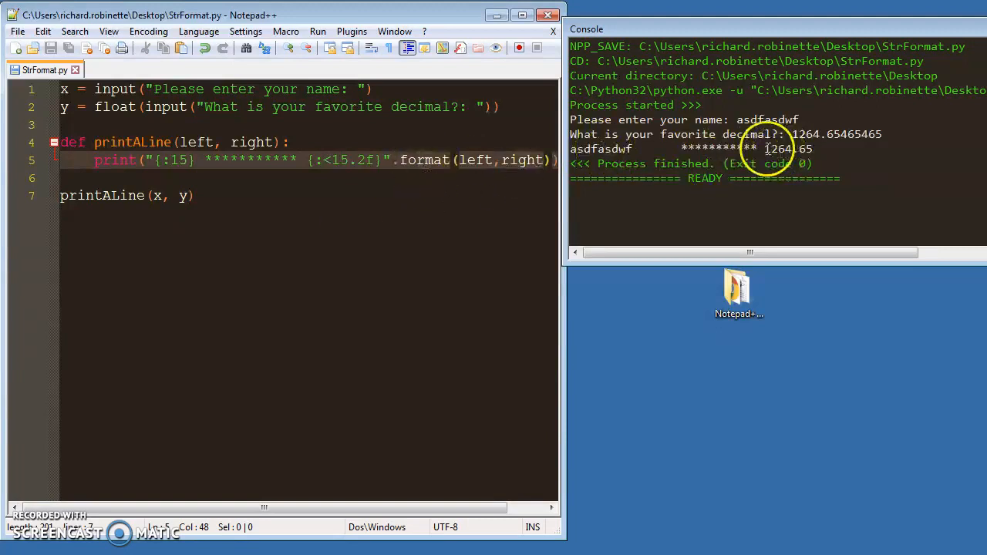
pyautogui.moveTo(686, 315)
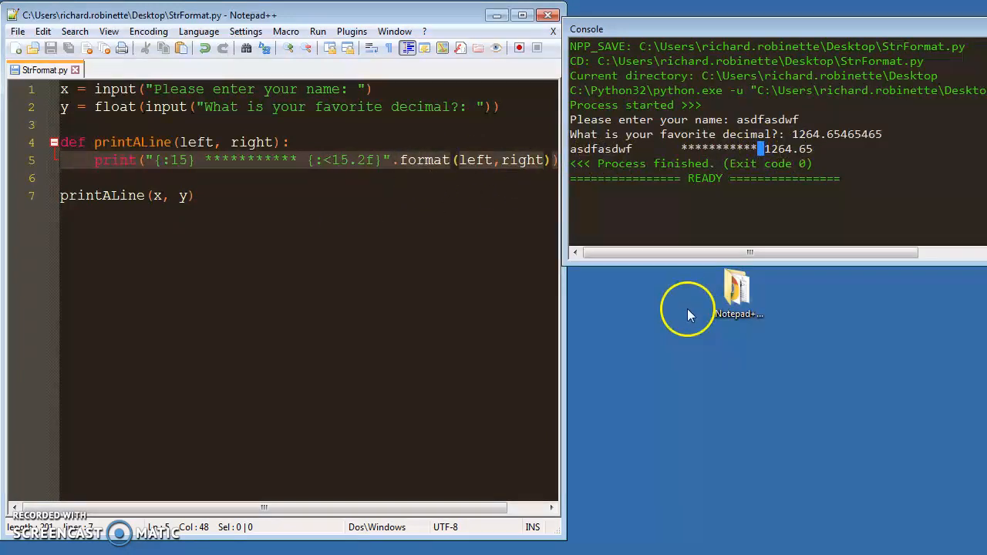
pyautogui.click(299, 159)
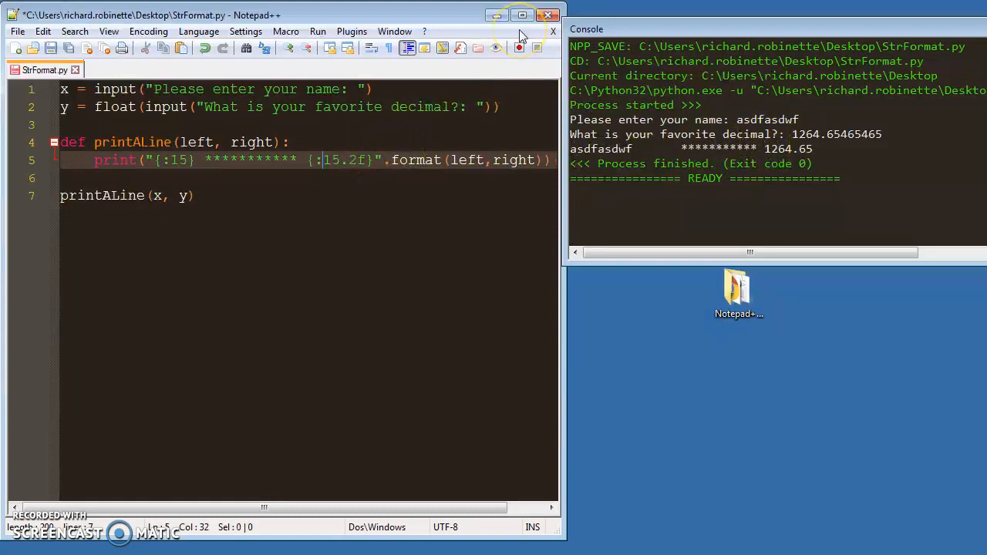
# - Centre the decimal field with '^' and run it, entering a name and 1264.65465465
pyautogui.write('^')
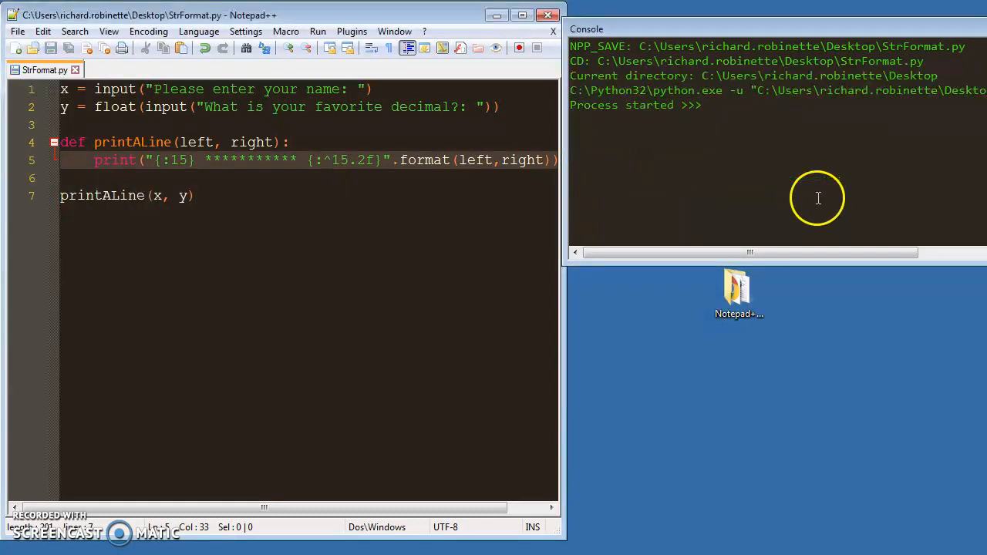
pyautogui.write('asdfasd')
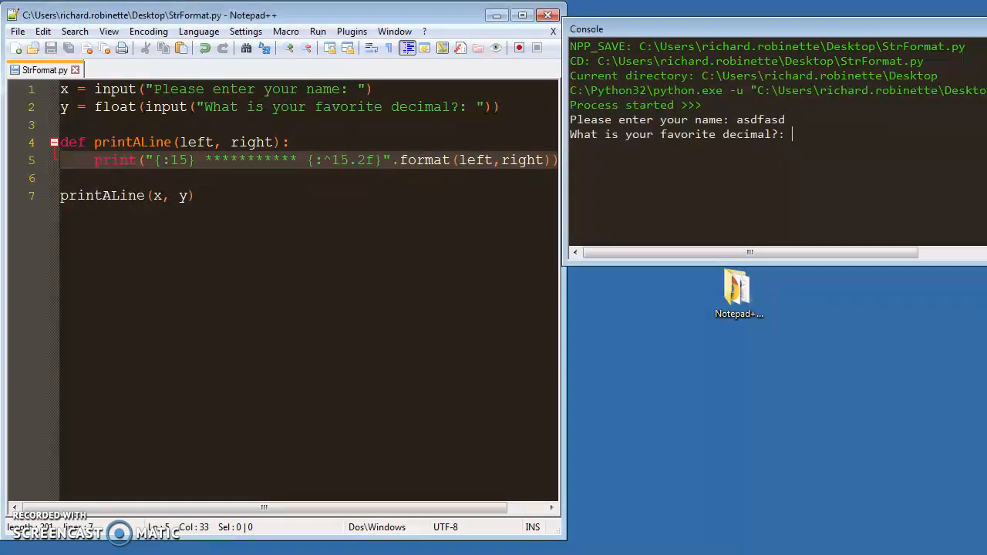
pyautogui.write('1264.65465465')
pyautogui.click(310, 160)
pyautogui.write('>')
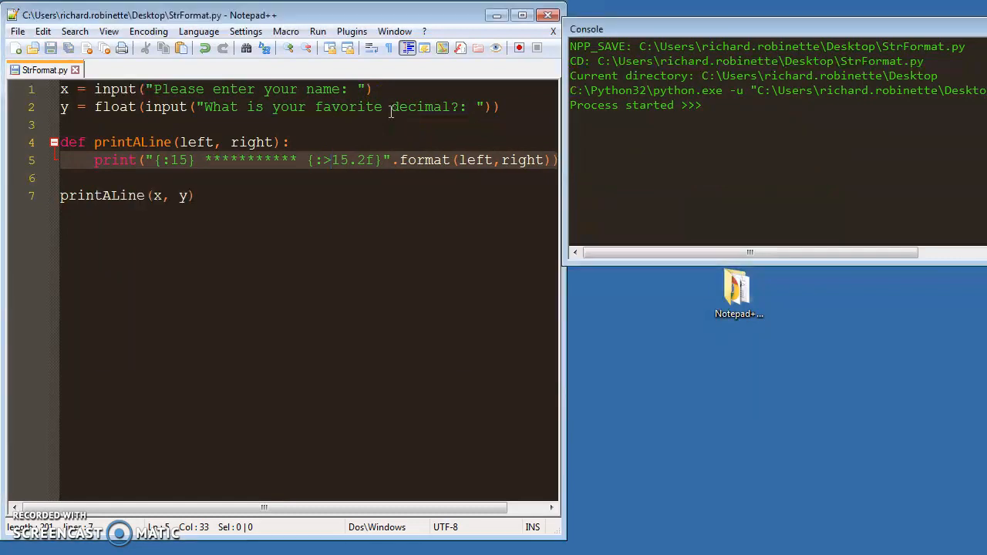
# - Rerun right-aligned with a name and 1264.65465465, then change the specifier to {:>15d}
pyautogui.write('asdfasdf')
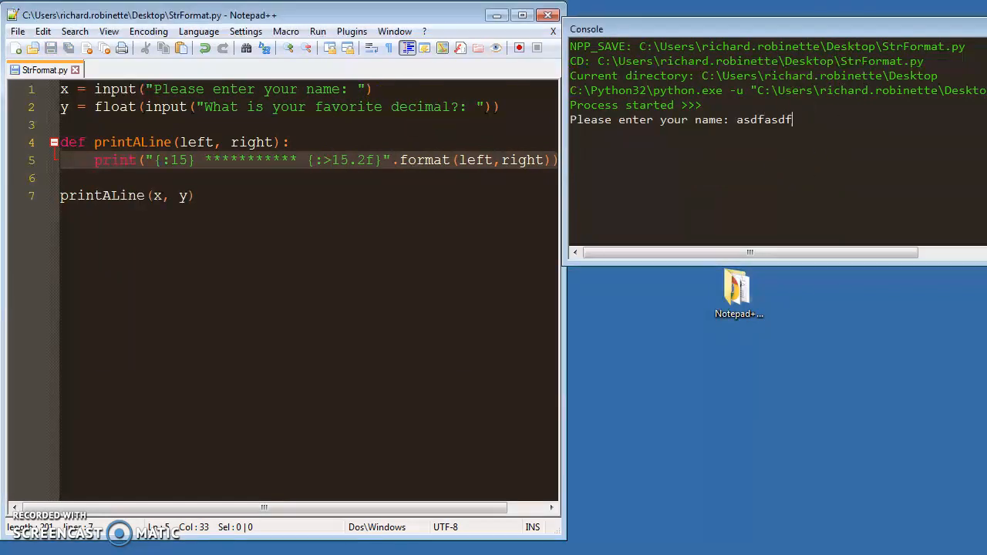
pyautogui.write('1264.65465465')
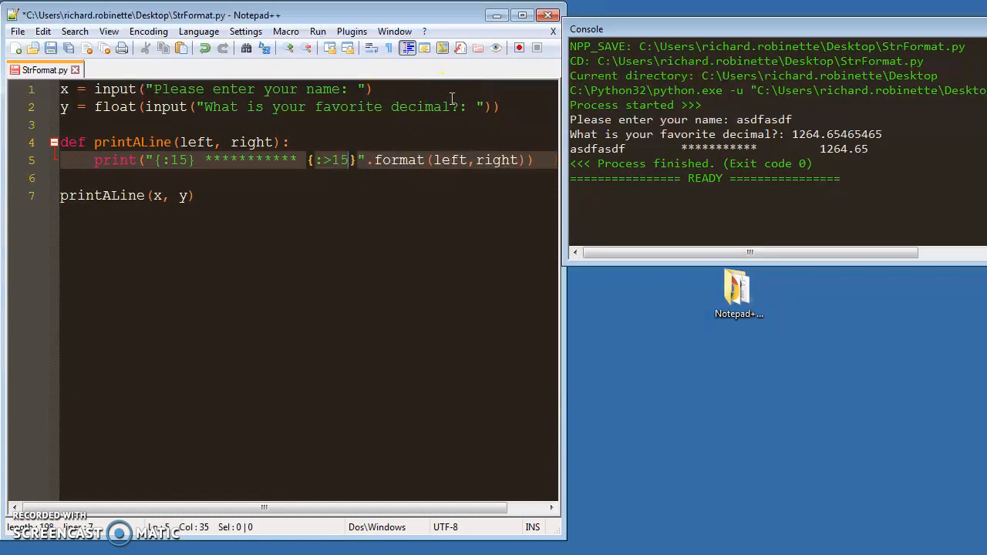
pyautogui.write('d')
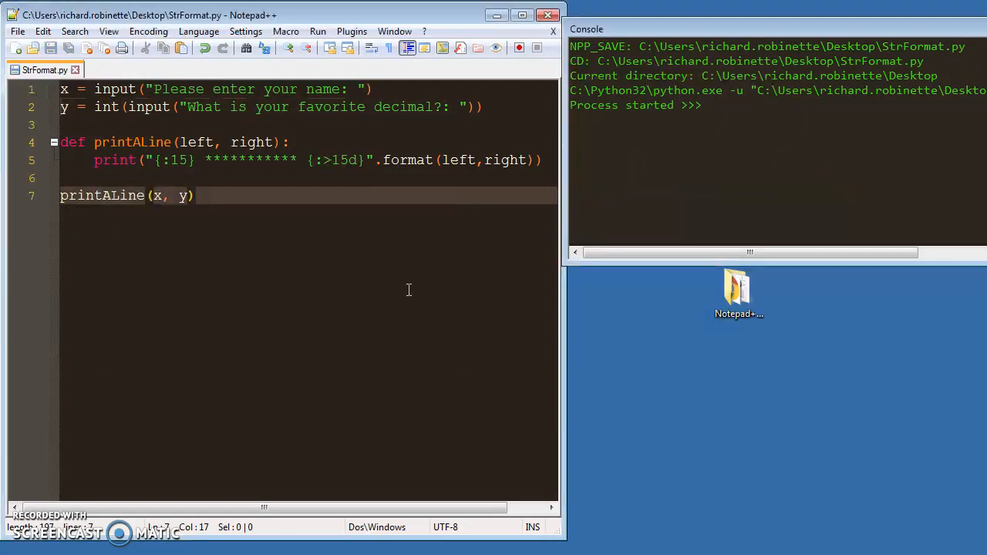
# - Read y as int and rerun, entering a name and 56465 in the console
pyautogui.write('asdfas')
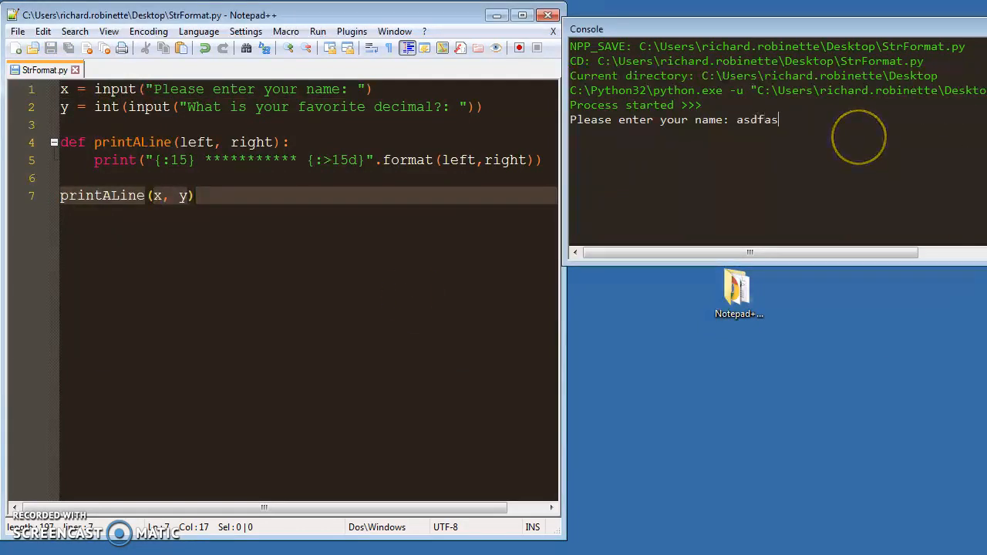
pyautogui.write('as')
pyautogui.write('56465')
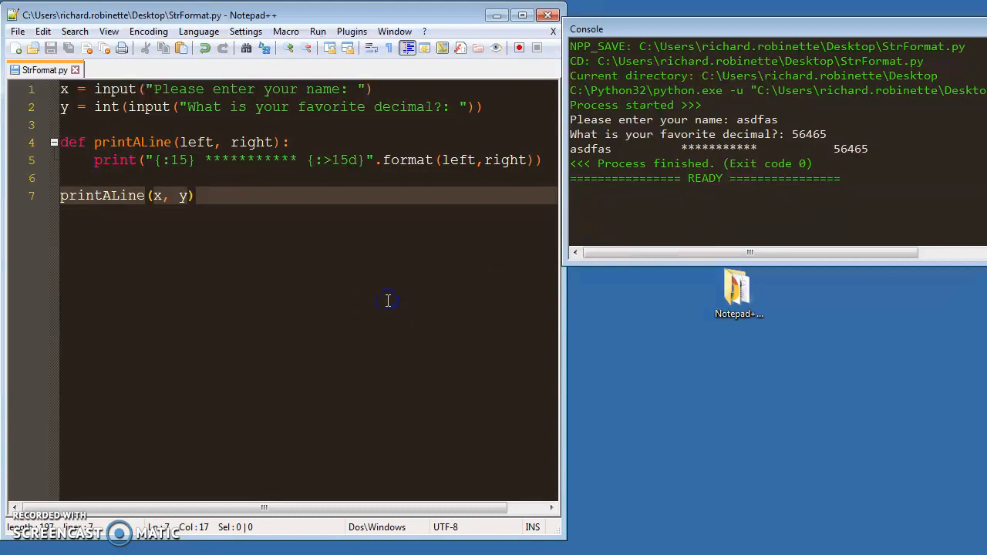
pyautogui.moveTo(294, 386)
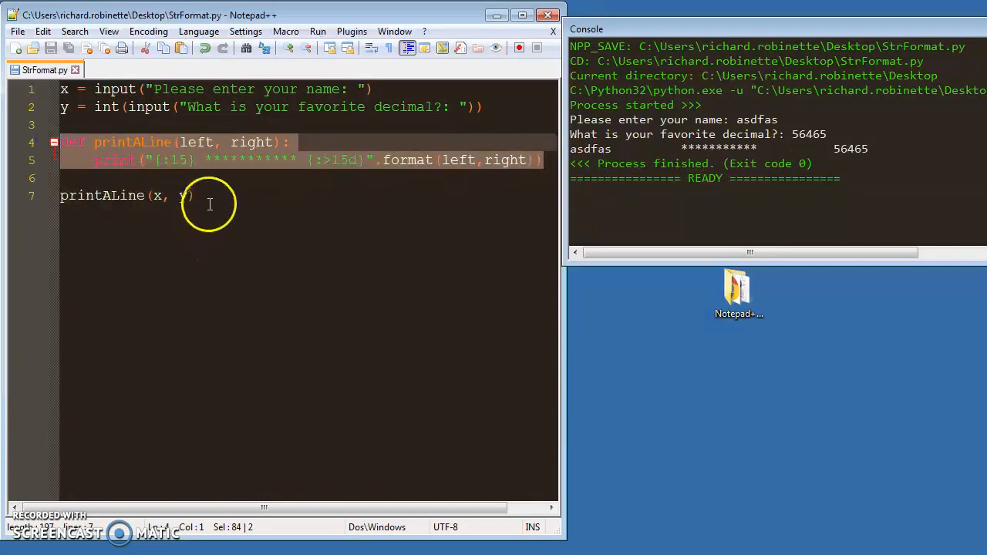
pyautogui.click(196, 195)
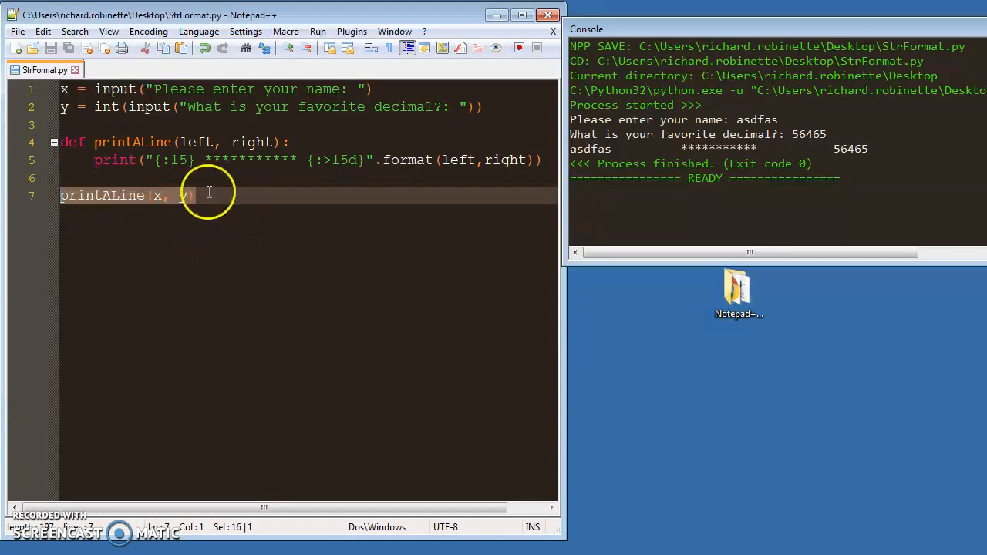